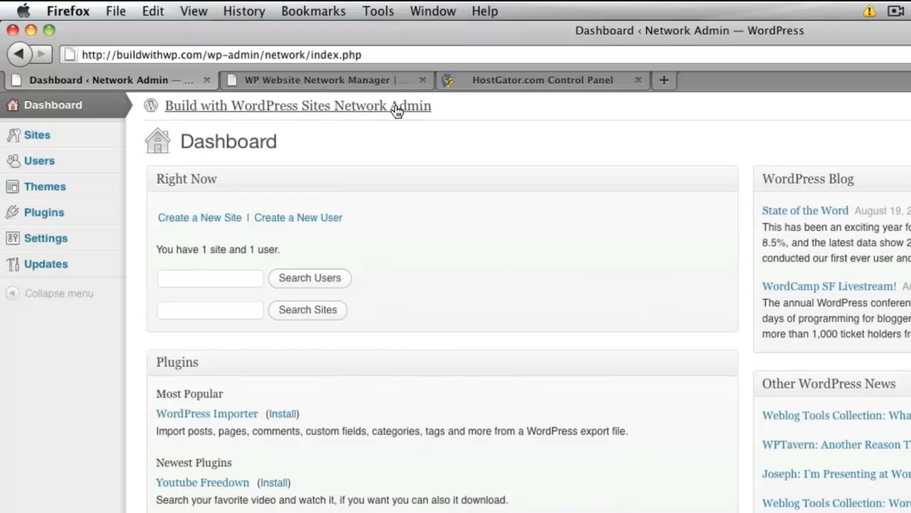
mouse_move(396, 111)
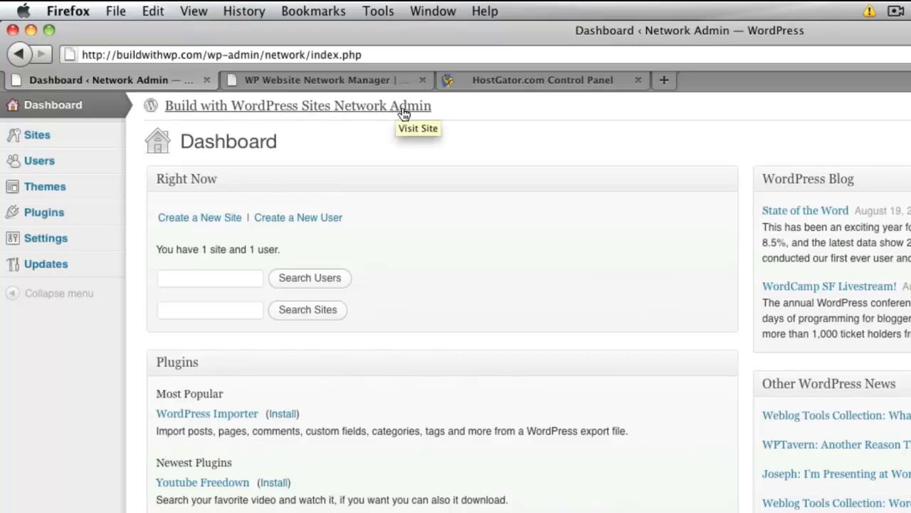
mouse_move(321, 111)
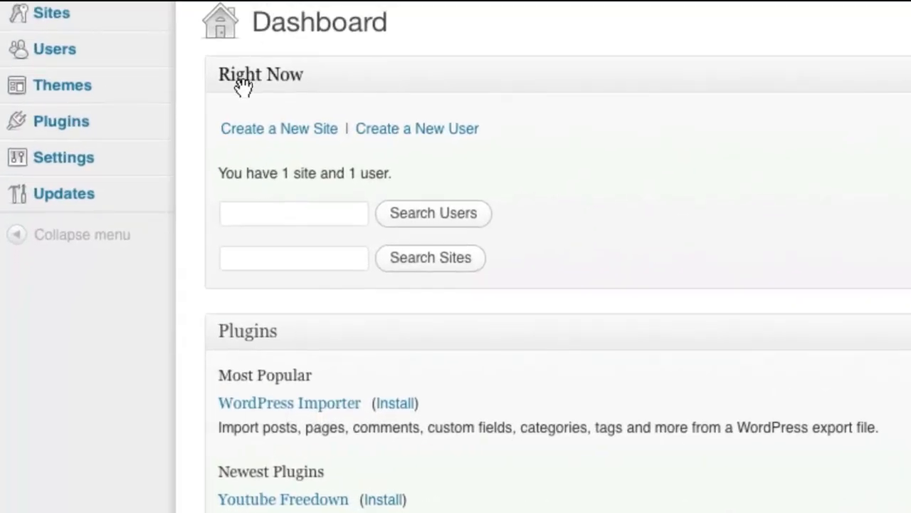
Expand the Settings menu in Network Admin to reveal the Domain Mapping and Domains pages
click(62, 156)
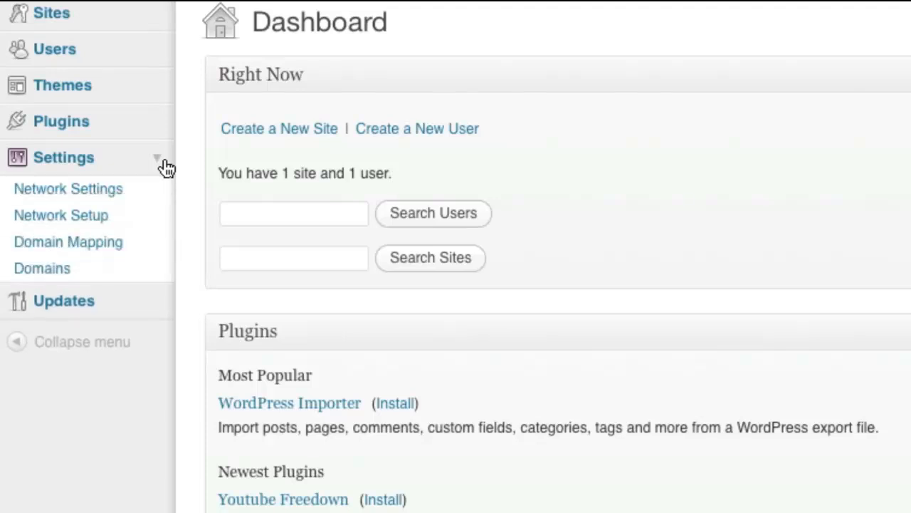
mouse_move(111, 246)
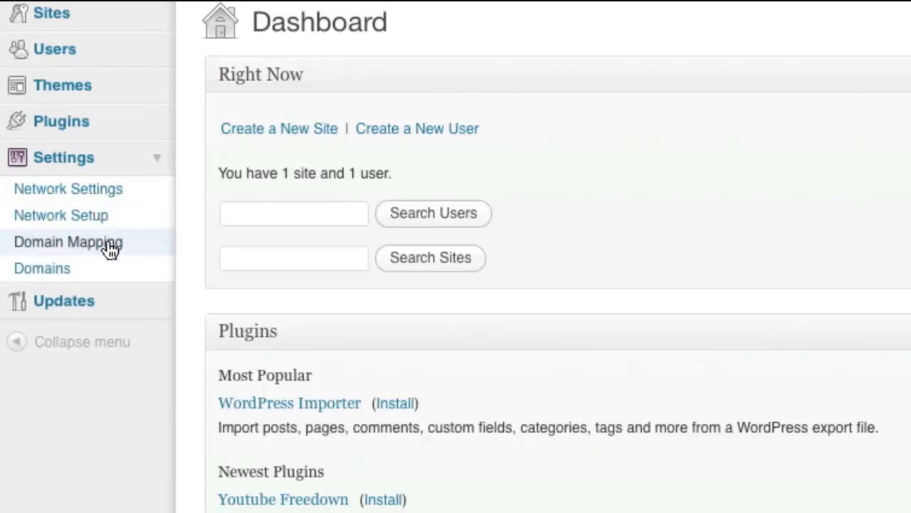
mouse_move(121, 249)
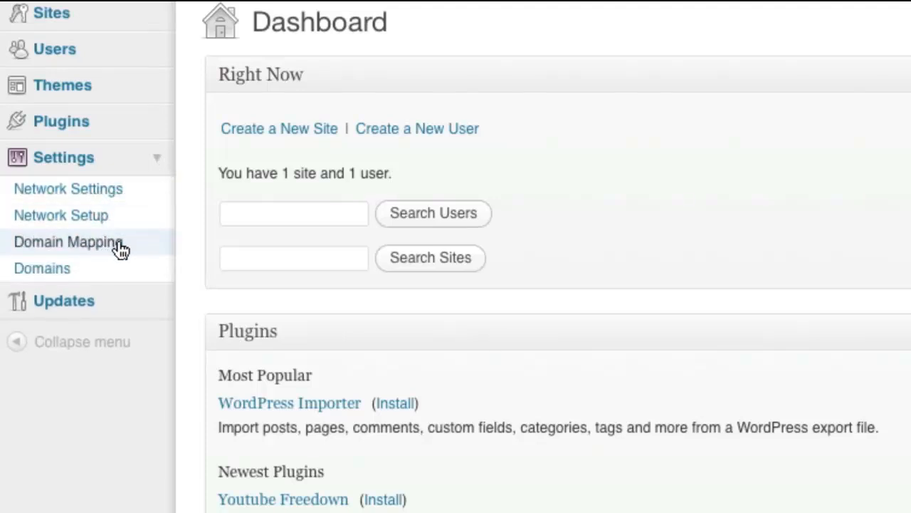
In Domain Mapping configuration, enter the HostGator server IP 184.173.226.214
click(68, 242)
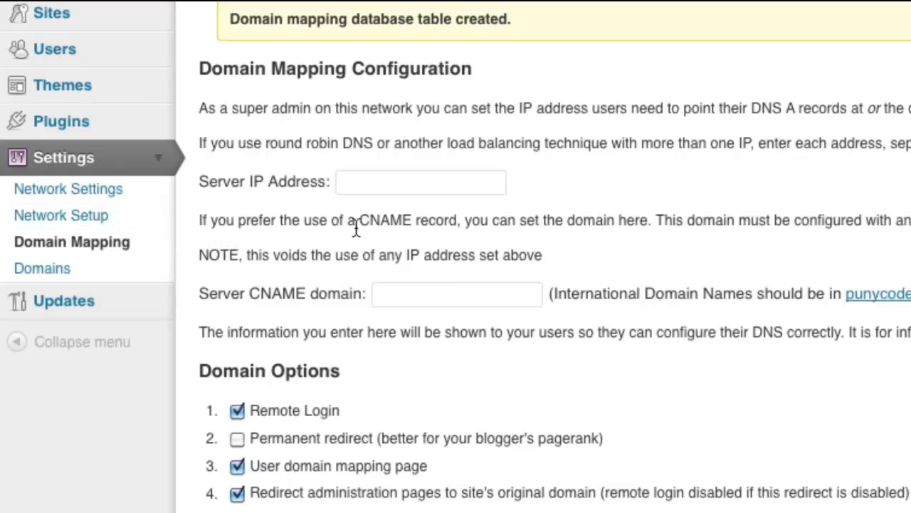
click(420, 182)
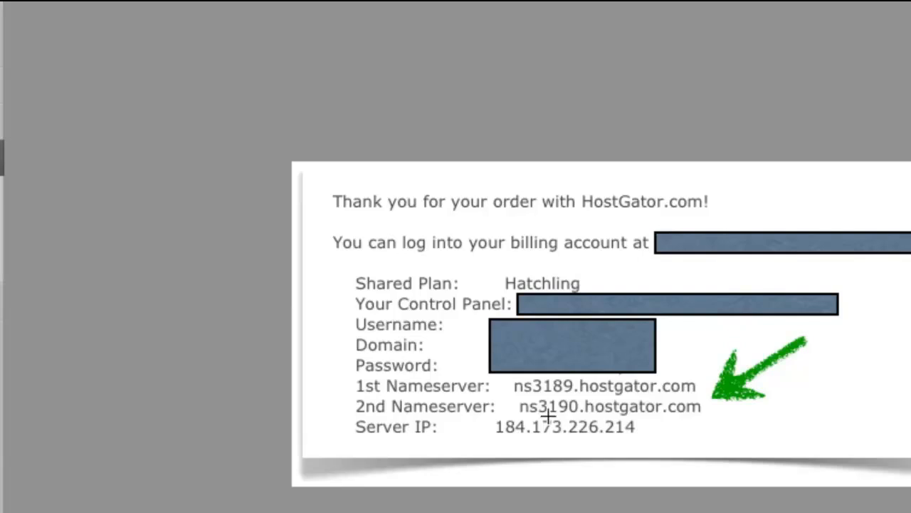
mouse_move(492, 420)
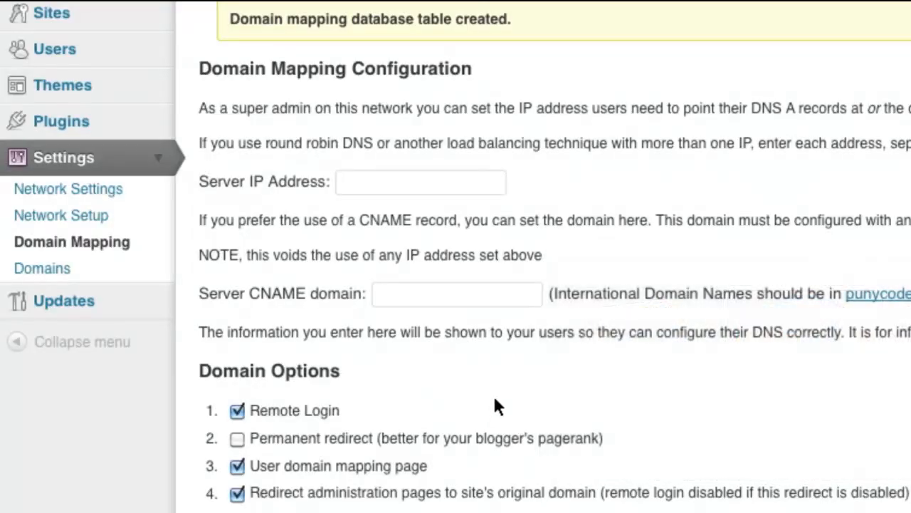
text(184.173.226.214)
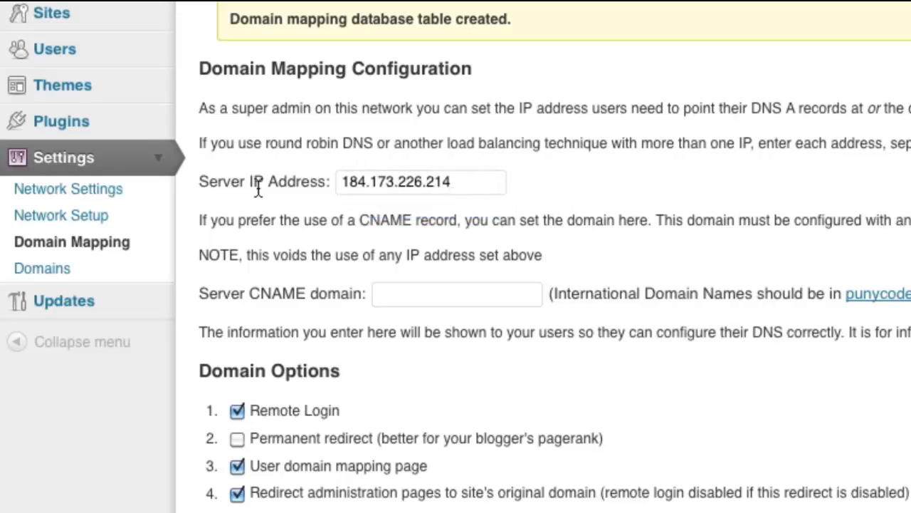
mouse_move(297, 202)
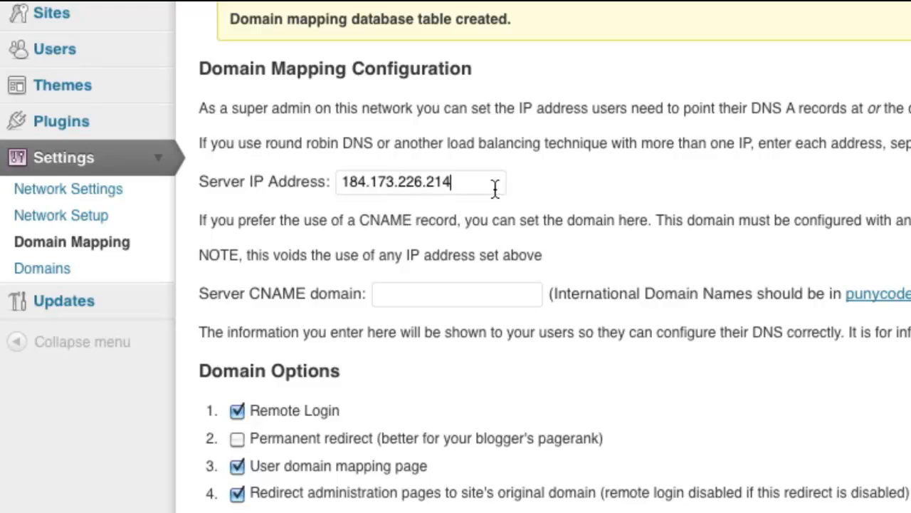
mouse_move(525, 207)
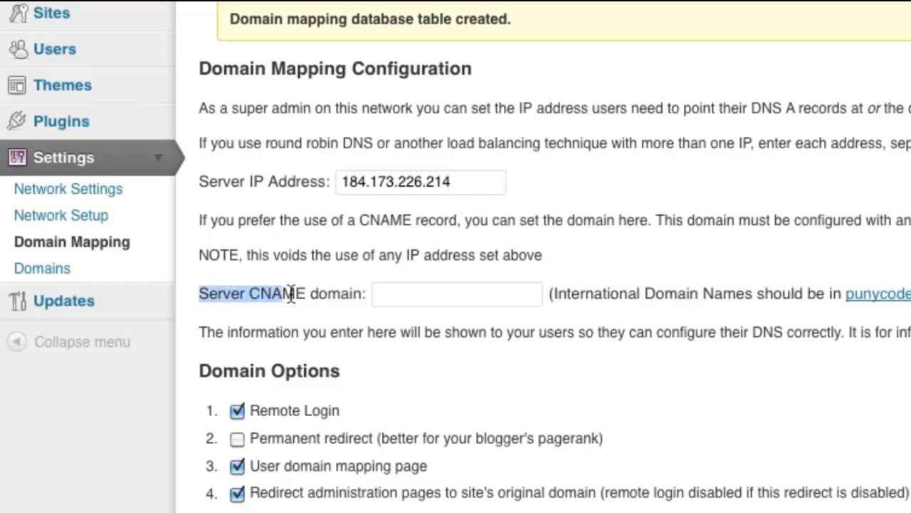
Leave Server CNAME empty and enable the Permanent redirect domain option
click(455, 294)
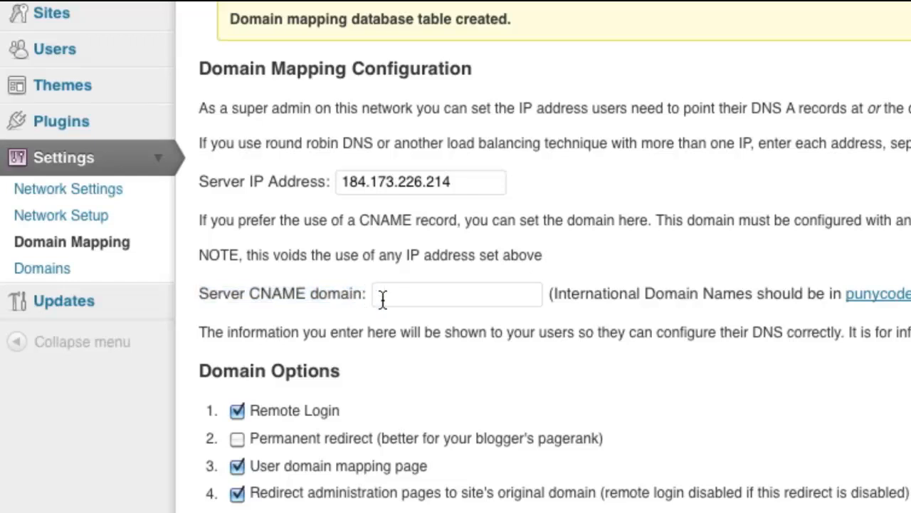
scroll(down, 3)
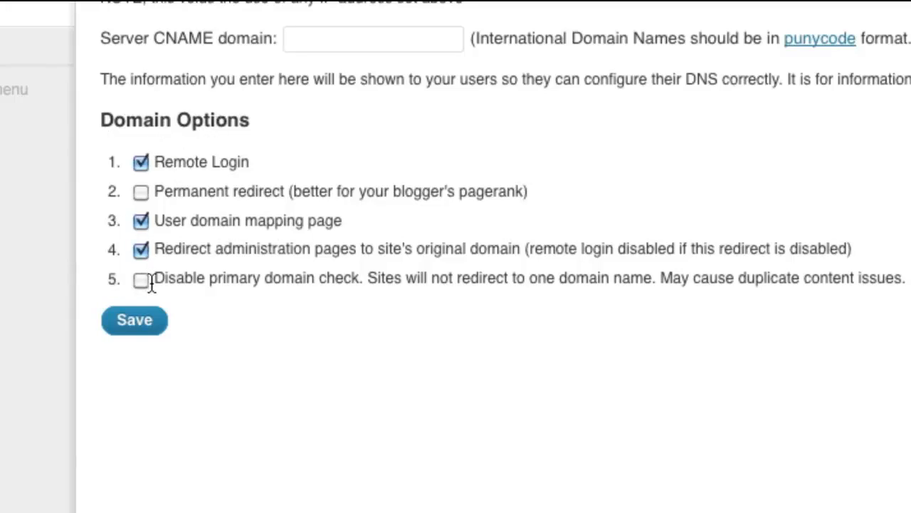
mouse_move(290, 289)
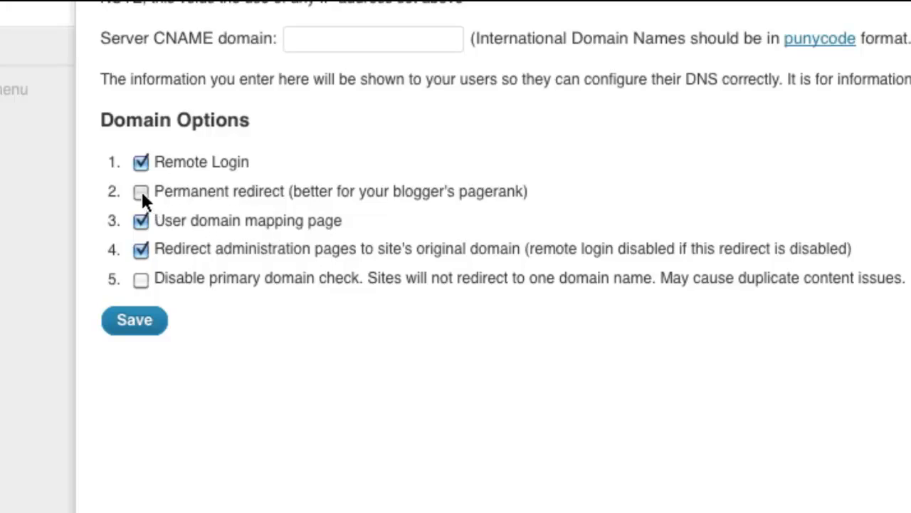
click(141, 190)
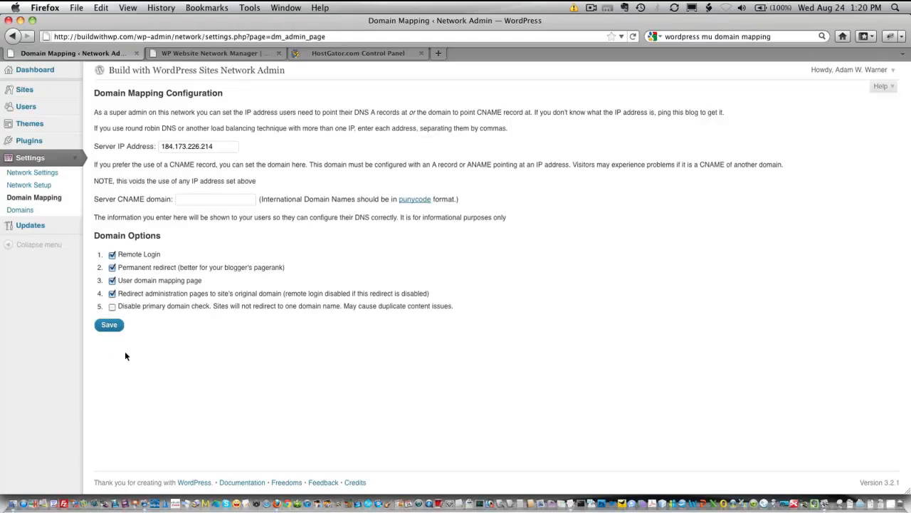
mouse_move(173, 328)
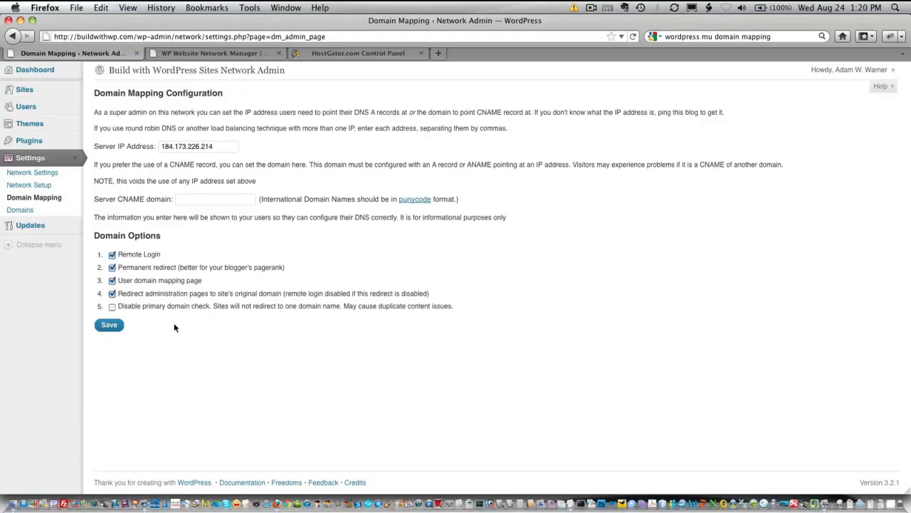
mouse_move(255, 382)
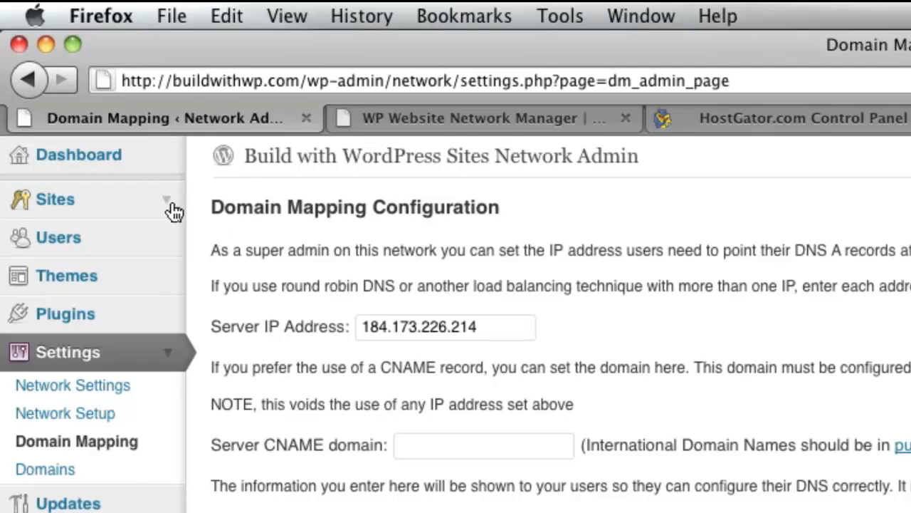
Go to Sites > All Sites and load the wpnetworkmanual site's own admin dashboard
click(55, 200)
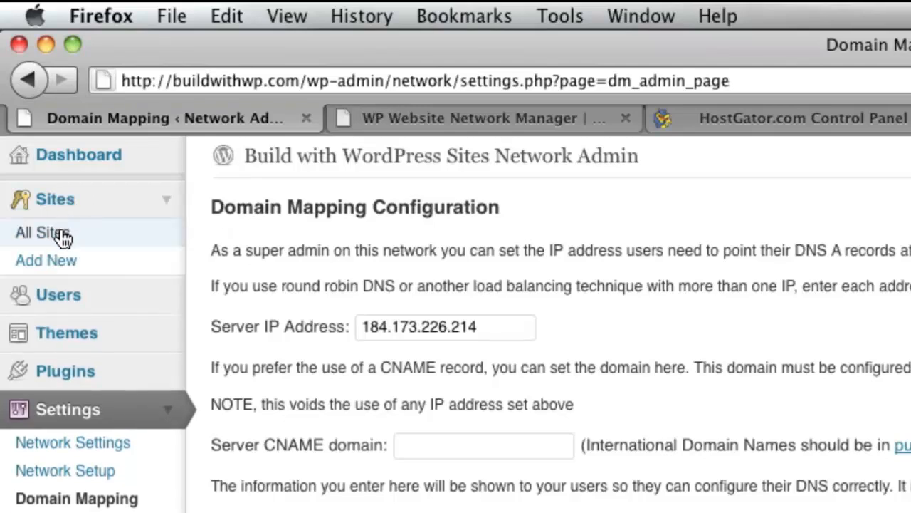
click(43, 233)
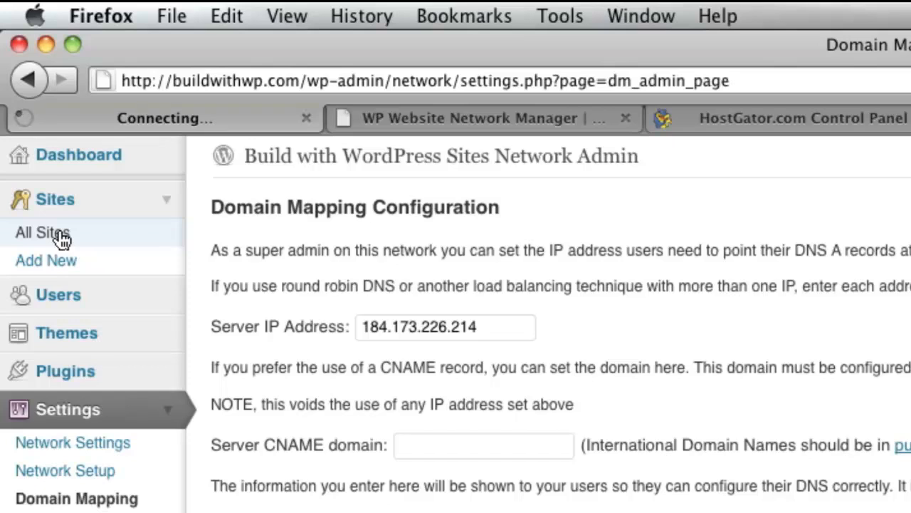
click(43, 232)
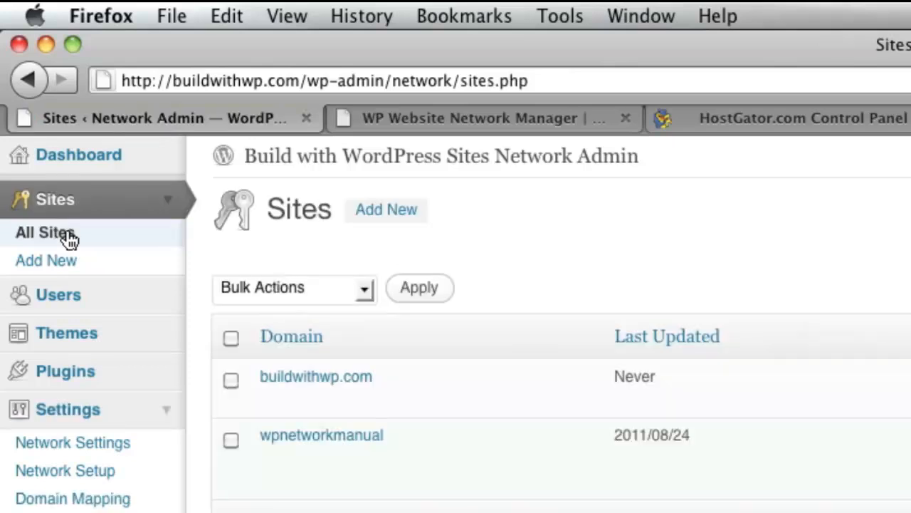
mouse_move(391, 436)
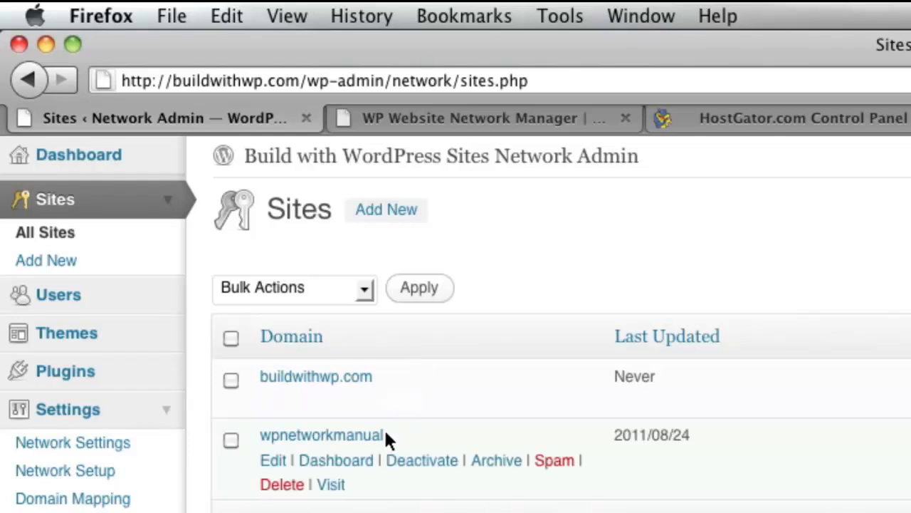
mouse_move(327, 456)
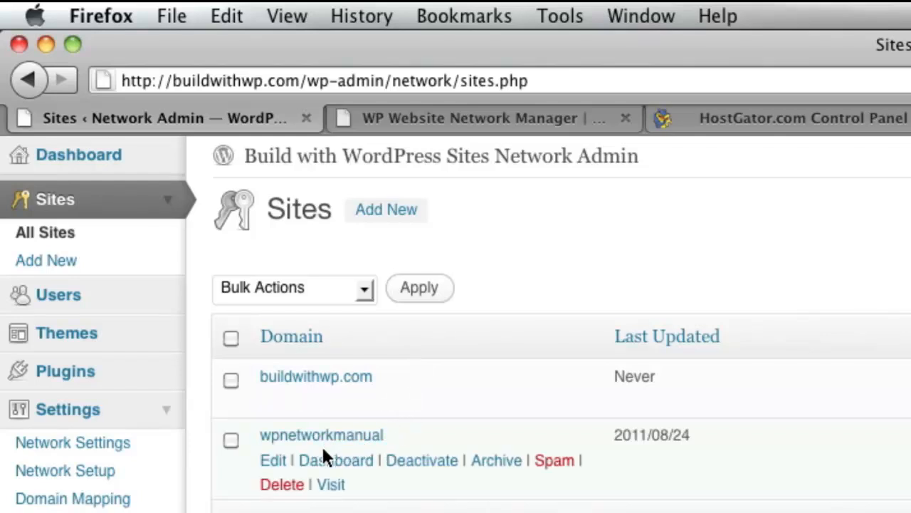
mouse_move(341, 458)
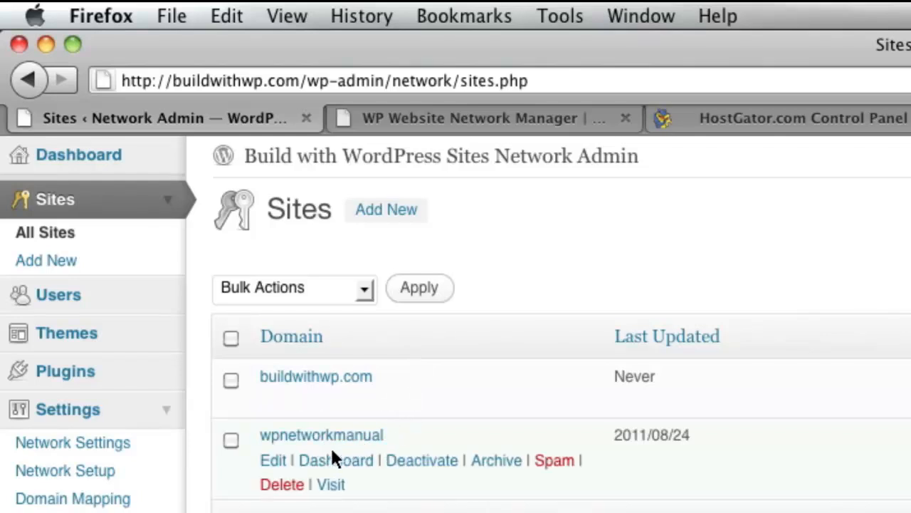
mouse_move(339, 467)
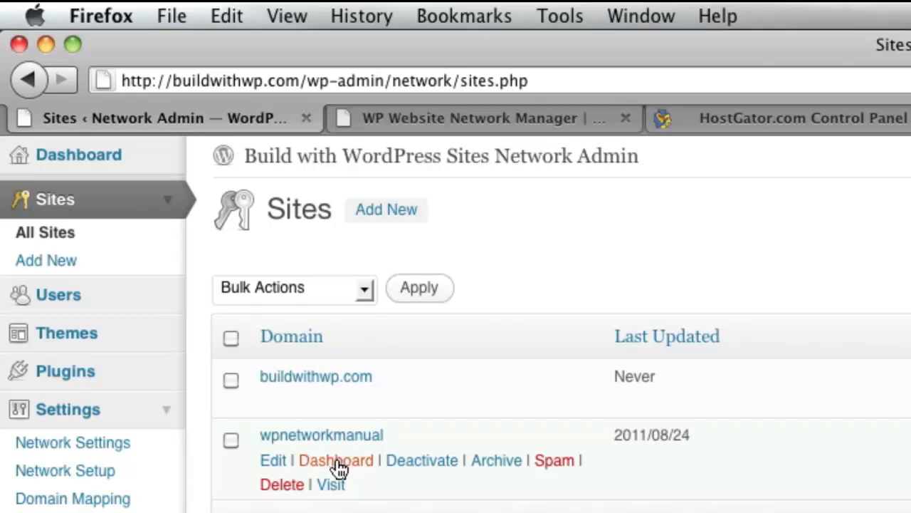
click(336, 459)
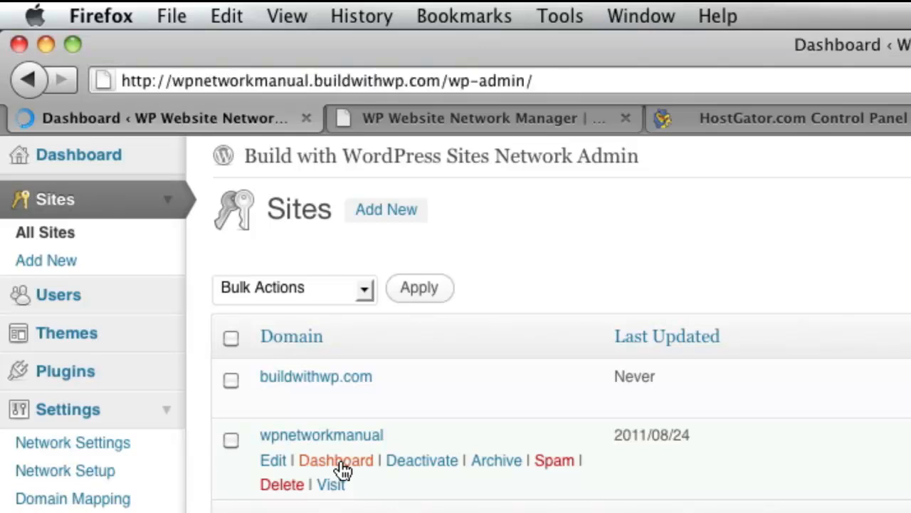
Expand the wpnetworkmanual site's Tools menu to reveal its Domain Mapping entry
click(336, 460)
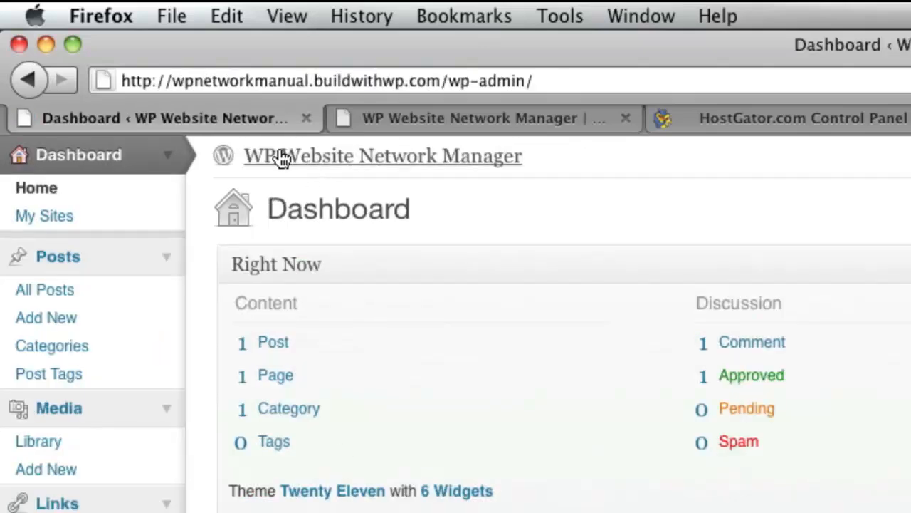
mouse_move(427, 162)
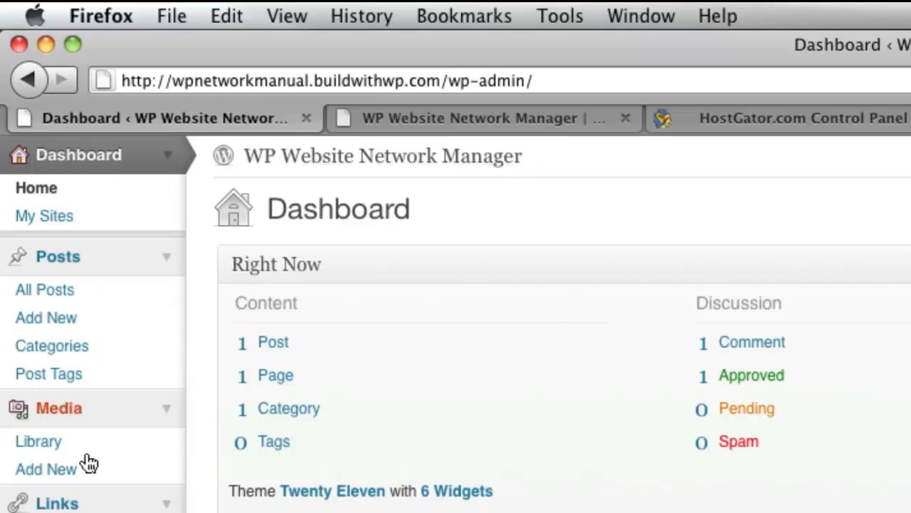
mouse_move(122, 216)
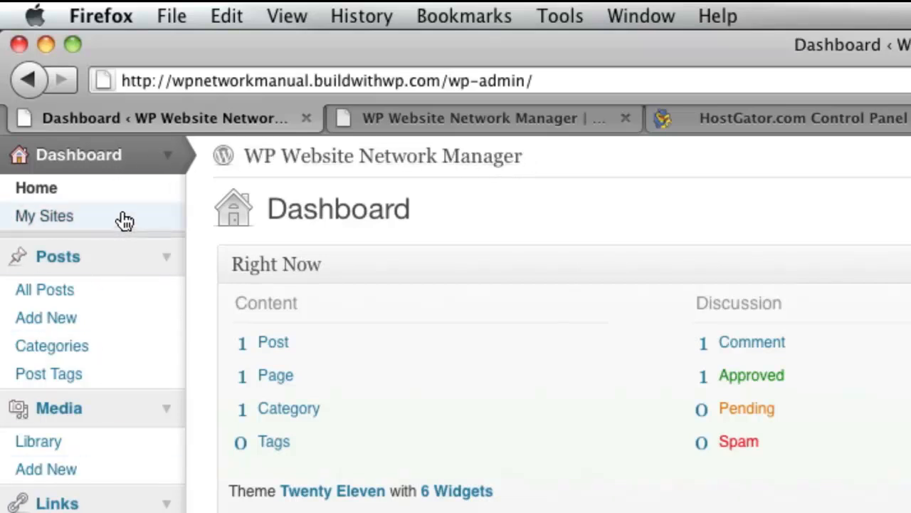
scroll(down, 3)
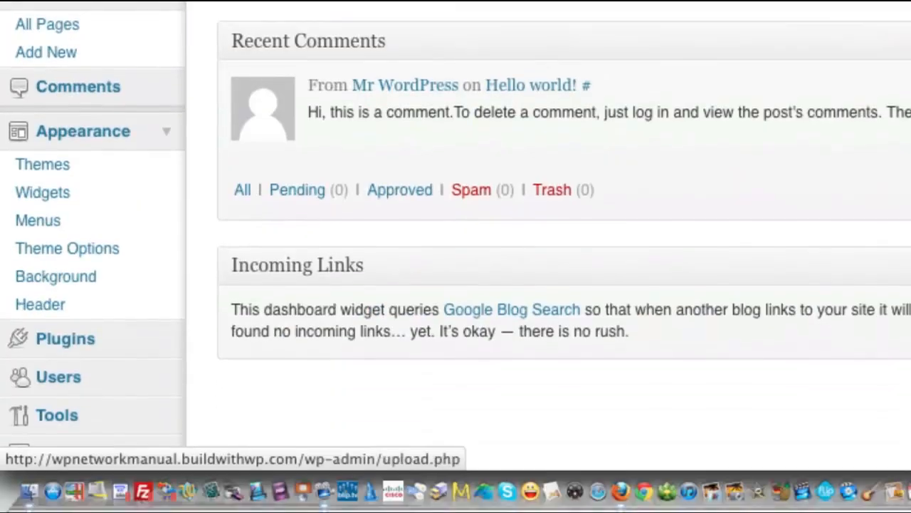
scroll(down, 3)
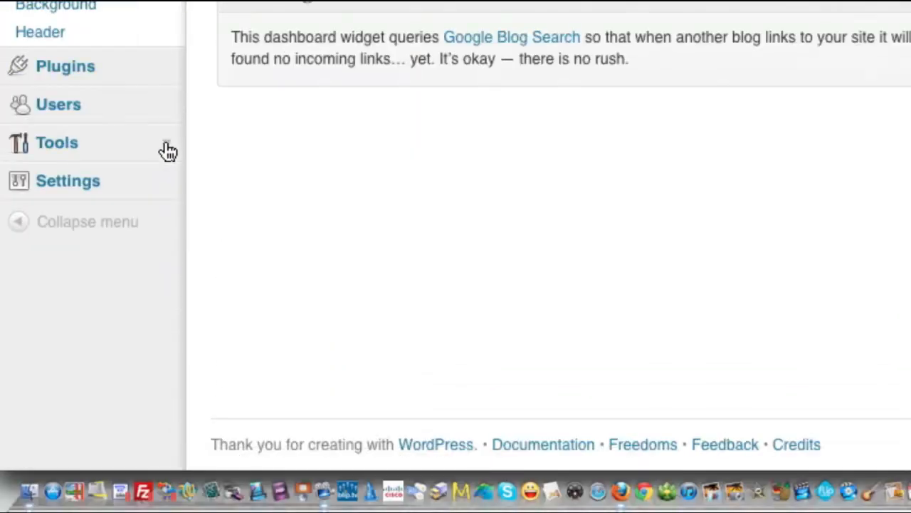
click(48, 142)
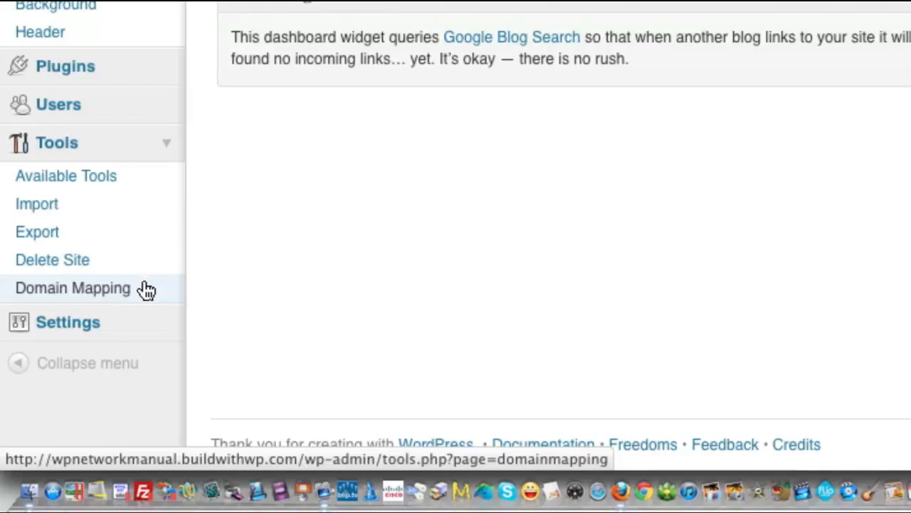
Add howtomultisite.com as the primary mapped domain for the wpnetworkmanual site
click(71, 288)
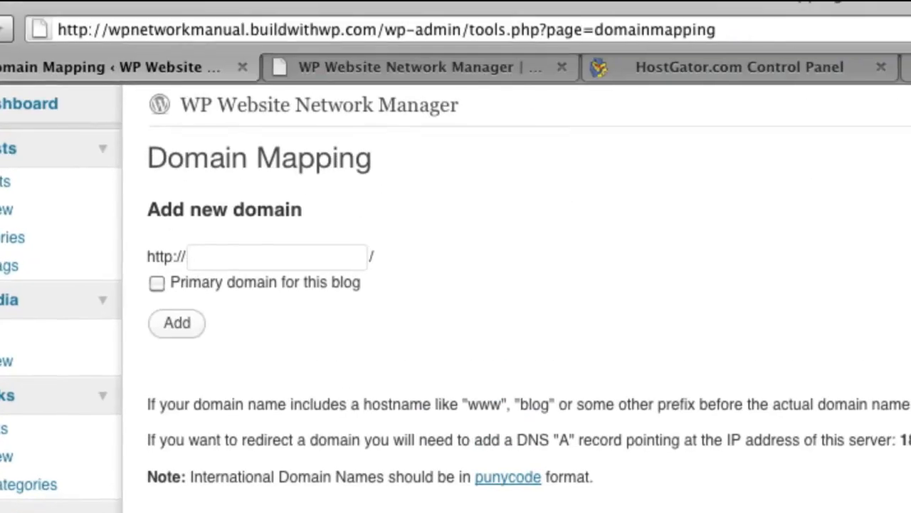
mouse_move(140, 158)
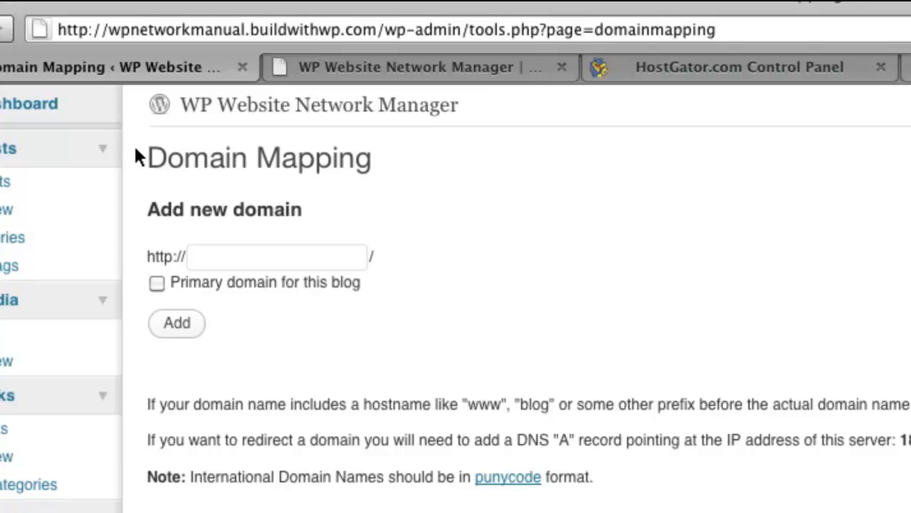
mouse_move(322, 241)
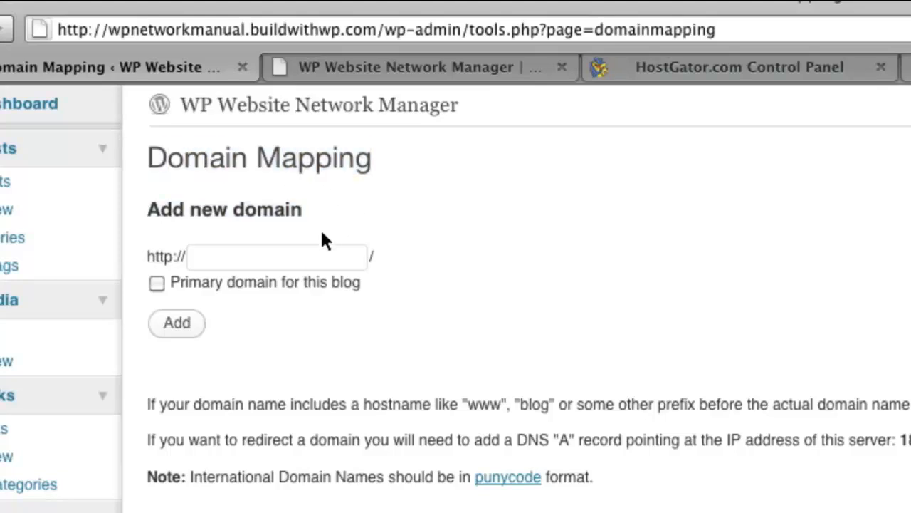
click(276, 256)
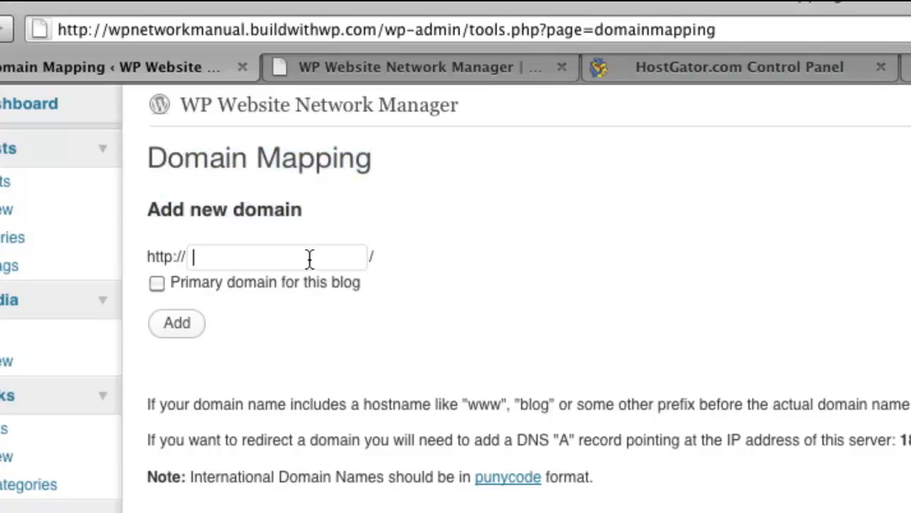
text(h)
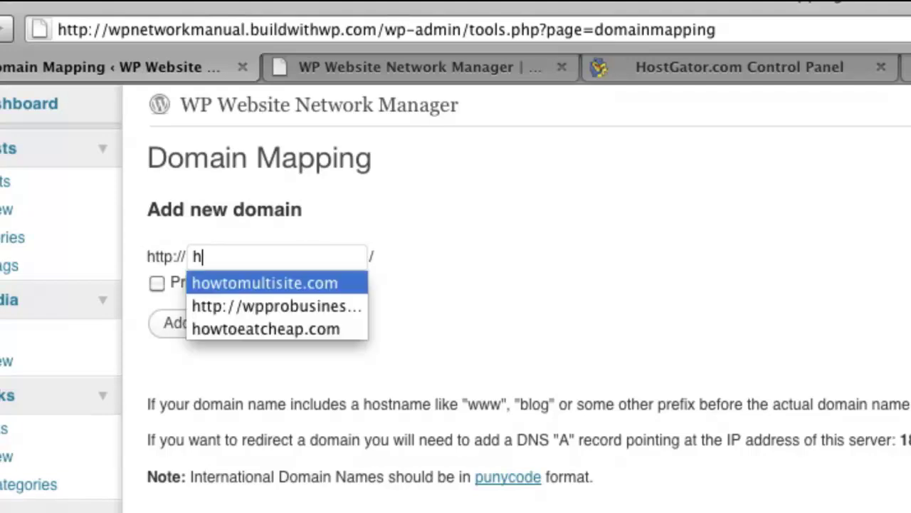
click(275, 282)
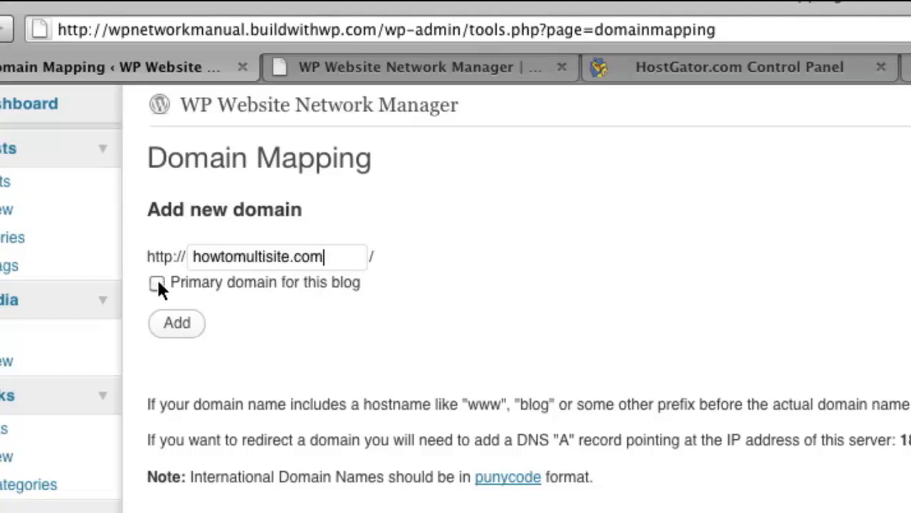
click(157, 282)
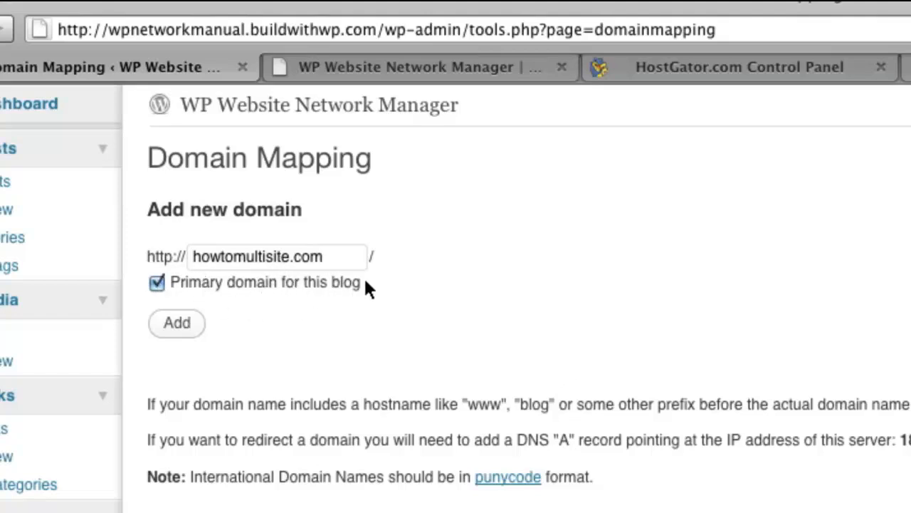
mouse_move(456, 387)
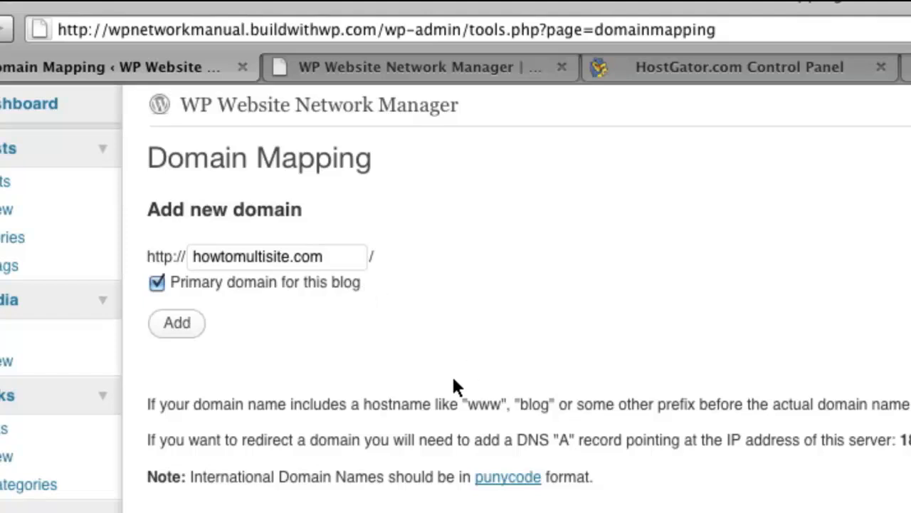
click(176, 323)
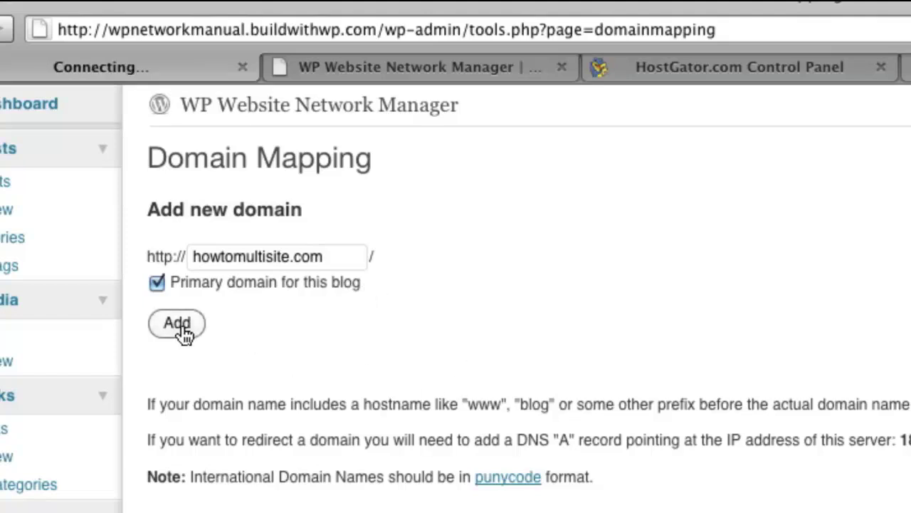
click(175, 323)
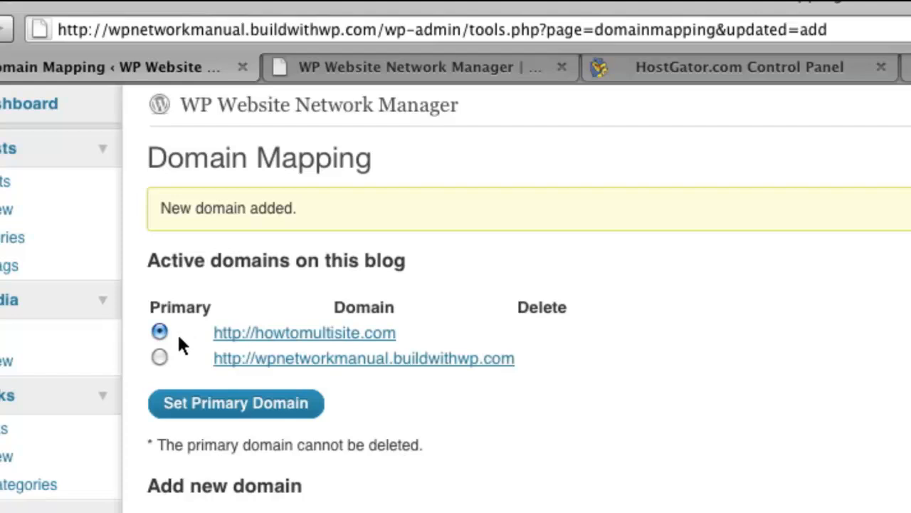
mouse_move(158, 209)
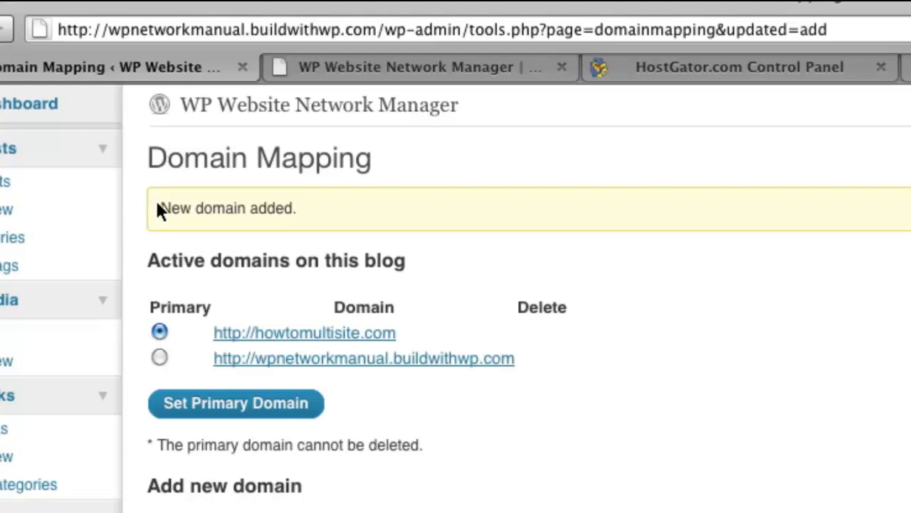
mouse_move(145, 265)
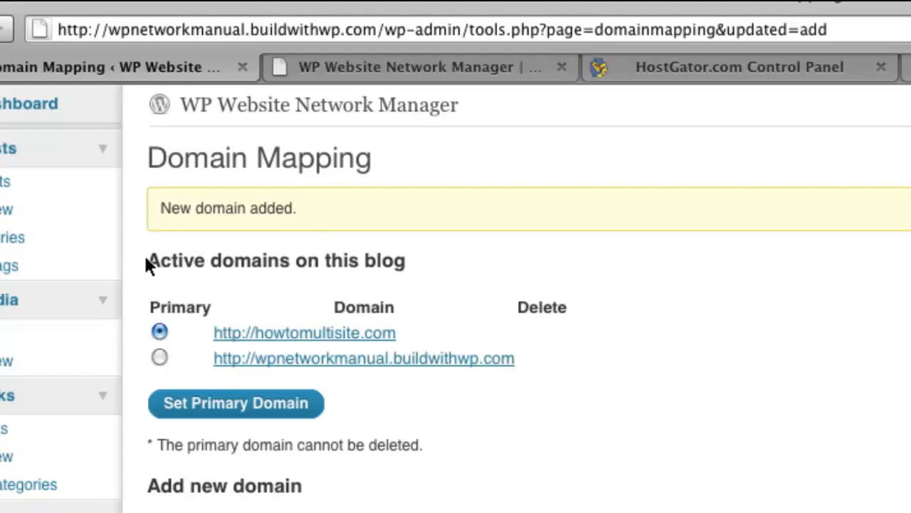
mouse_move(413, 269)
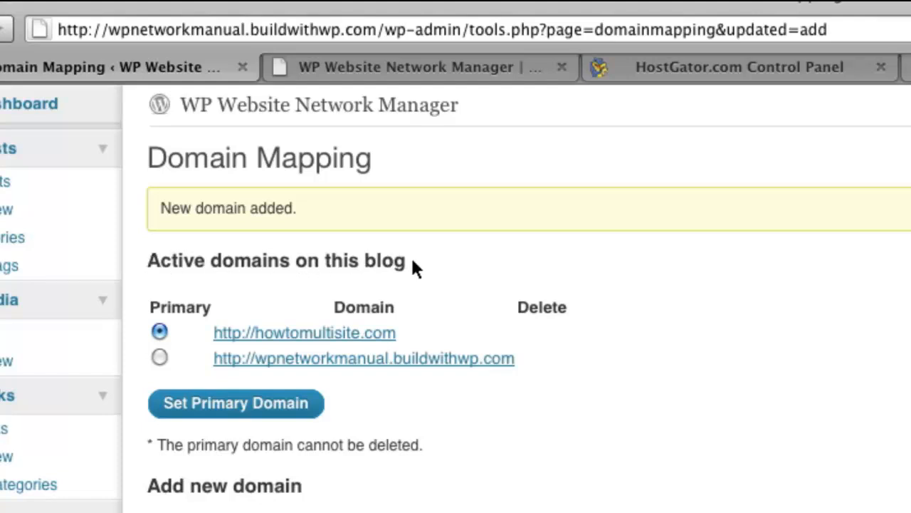
mouse_move(490, 376)
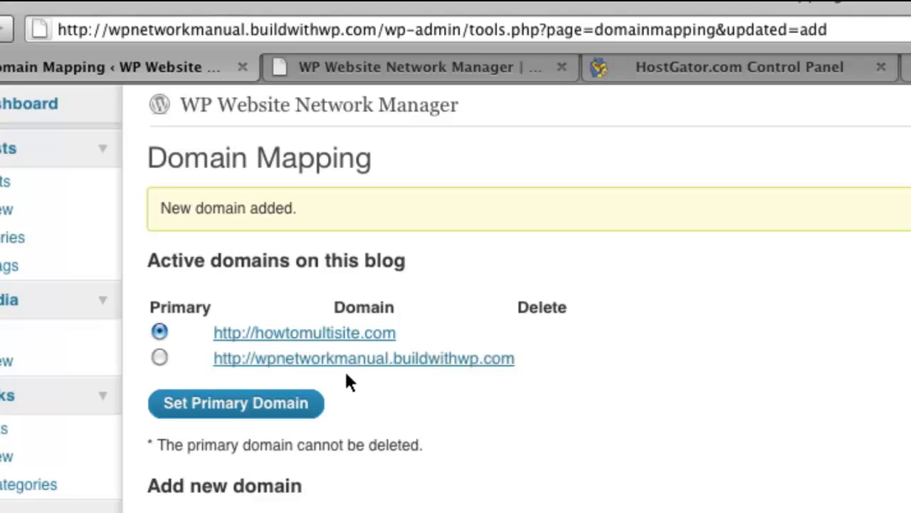
mouse_move(569, 343)
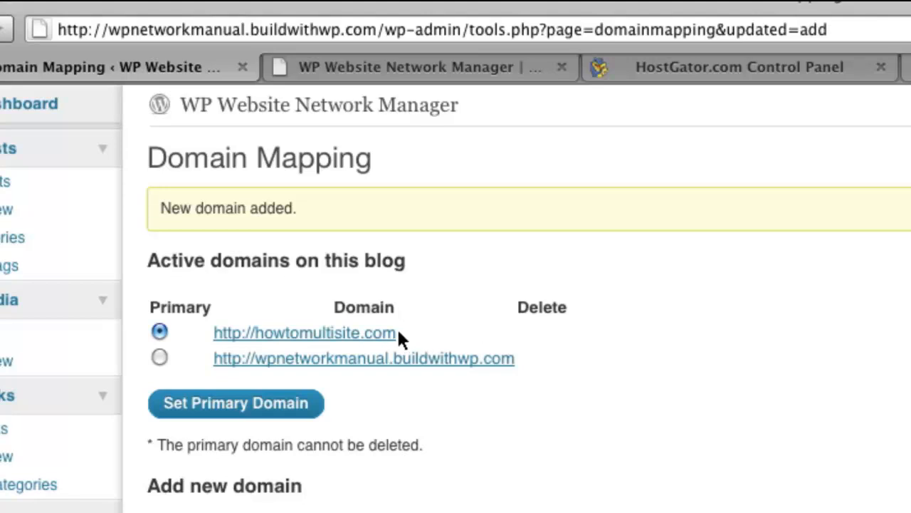
mouse_move(429, 346)
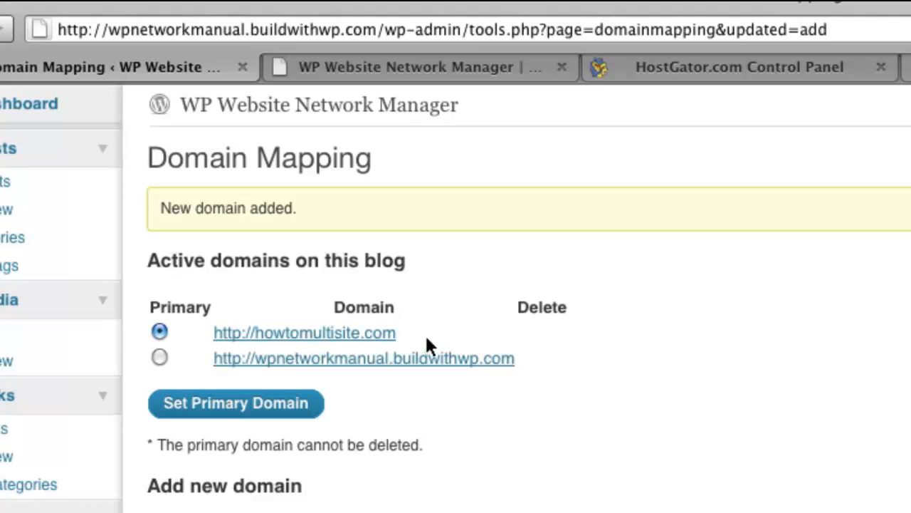
mouse_move(457, 336)
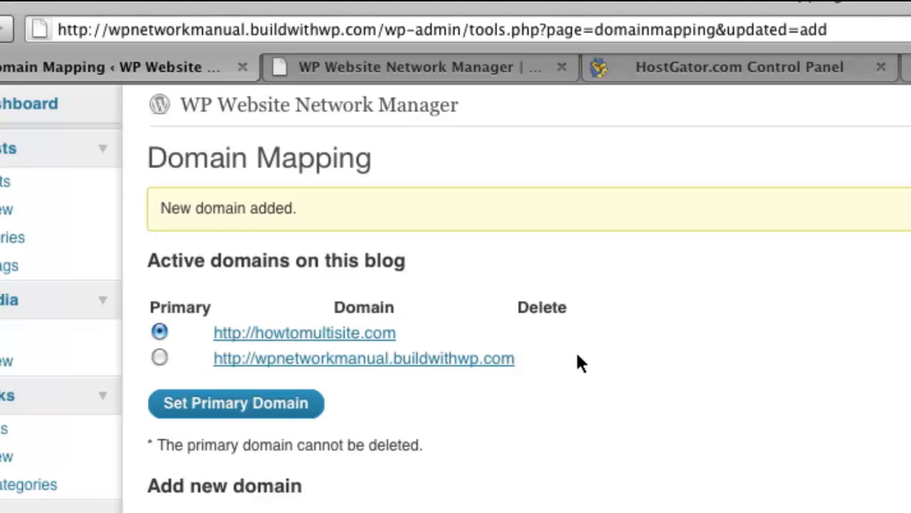
mouse_move(652, 313)
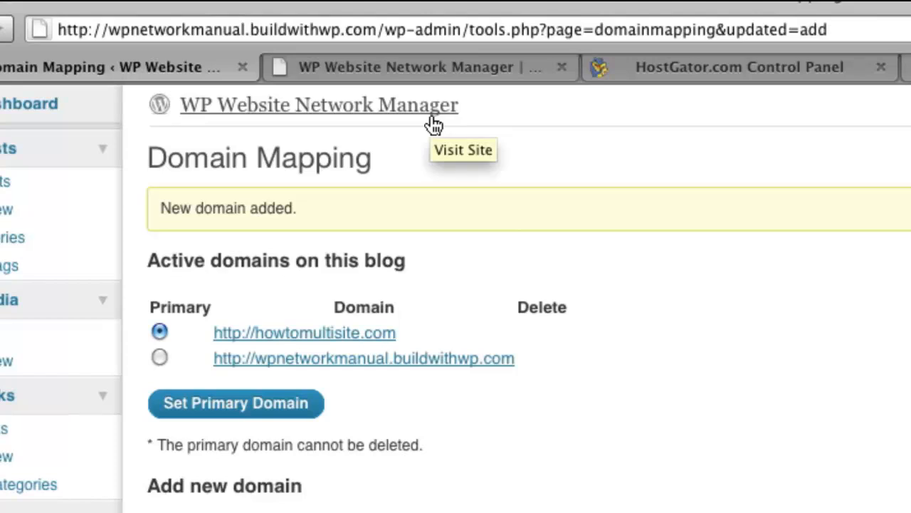
mouse_move(469, 168)
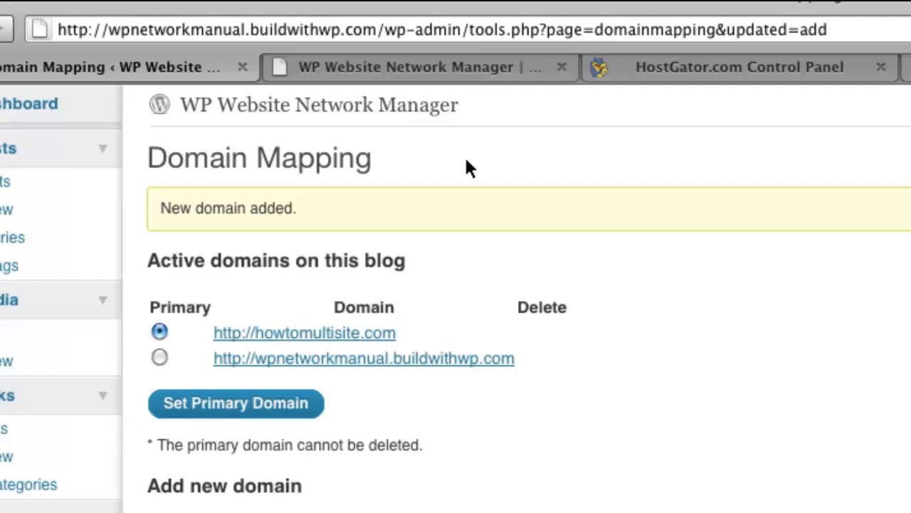
mouse_move(609, 182)
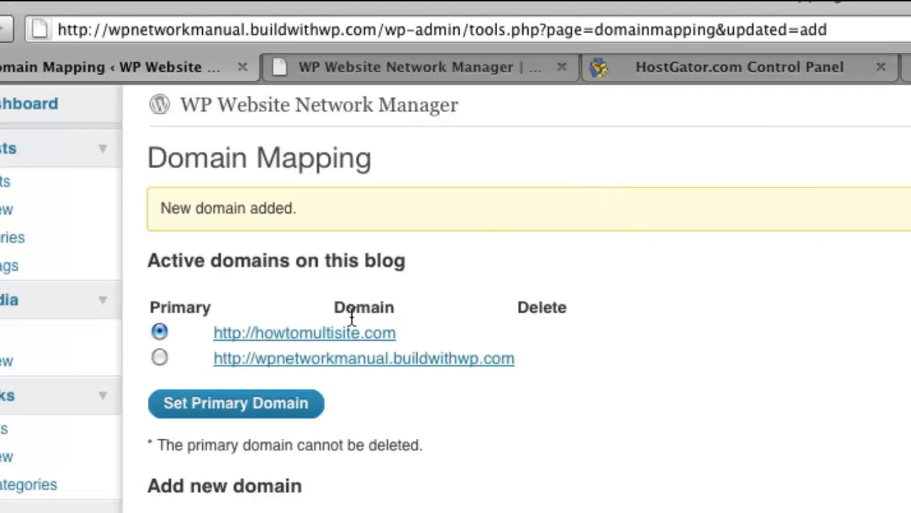
mouse_move(412, 339)
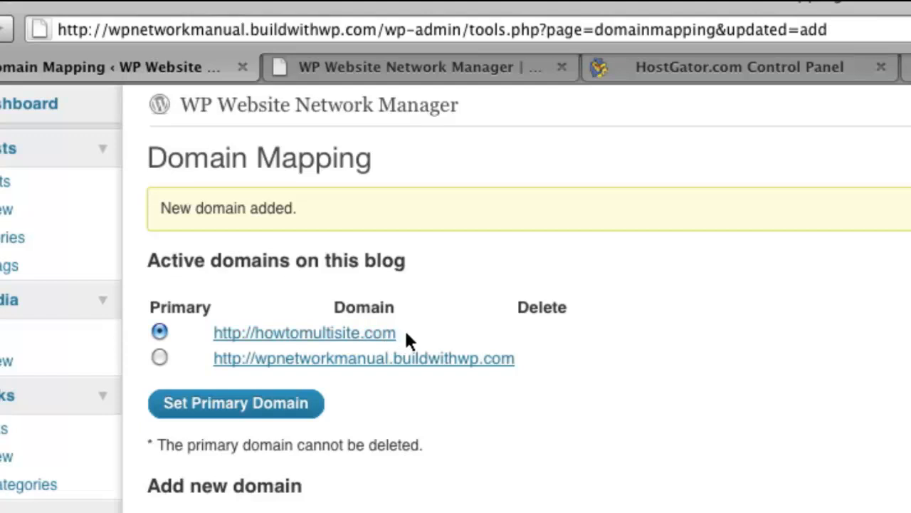
mouse_move(740, 126)
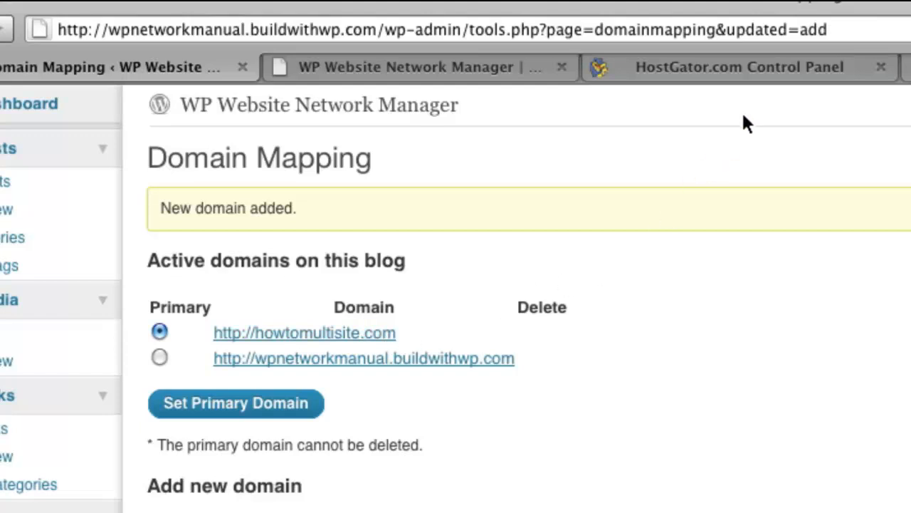
Switch to the HostGator cPanel tab and scroll to its Domains section
click(743, 67)
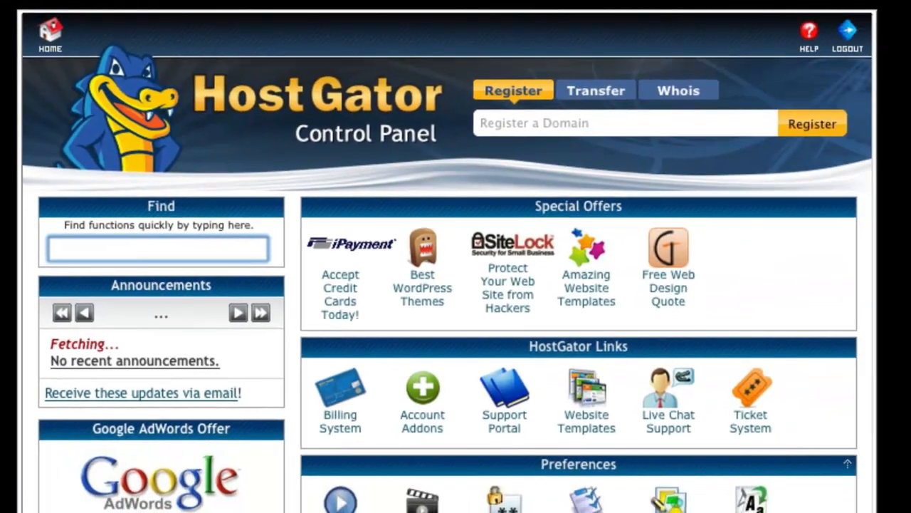
scroll(down, 3)
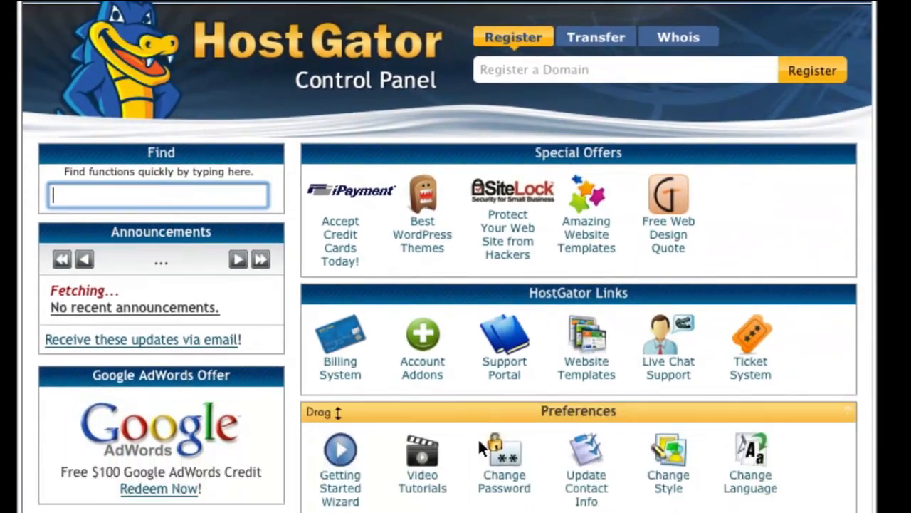
scroll(down, 3)
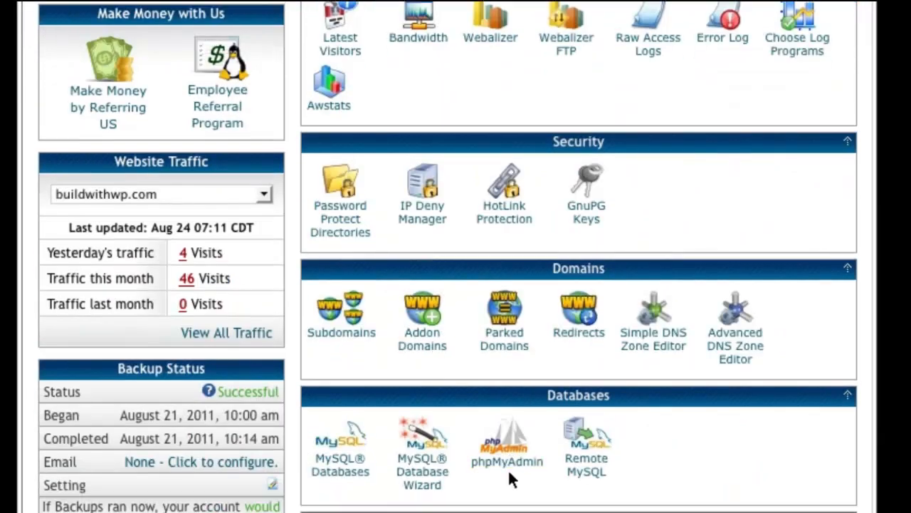
mouse_move(510, 271)
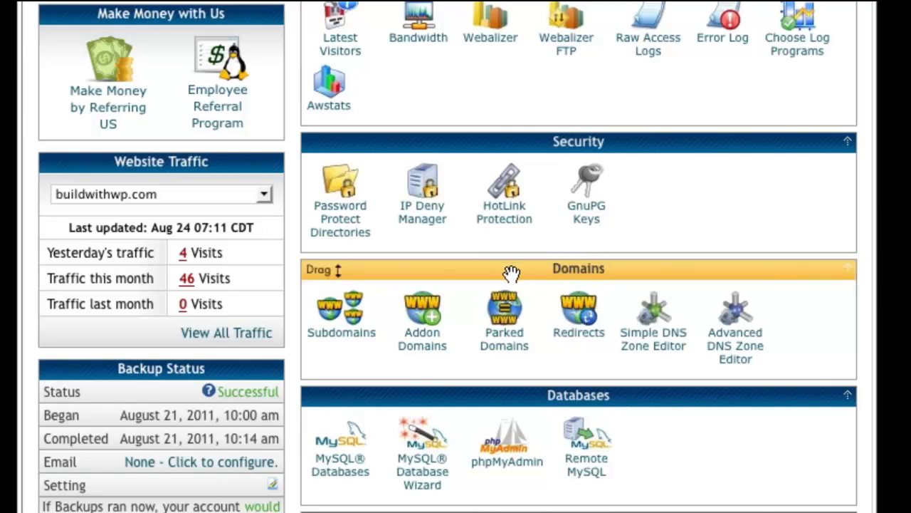
mouse_move(338, 369)
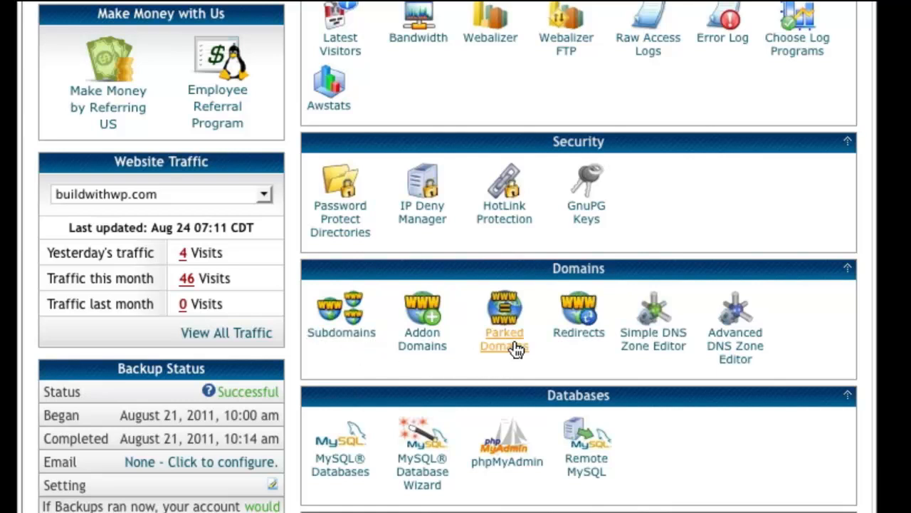
Park howtomultisite.com in cPanel, pointing to /public_html, and return to the list
click(505, 310)
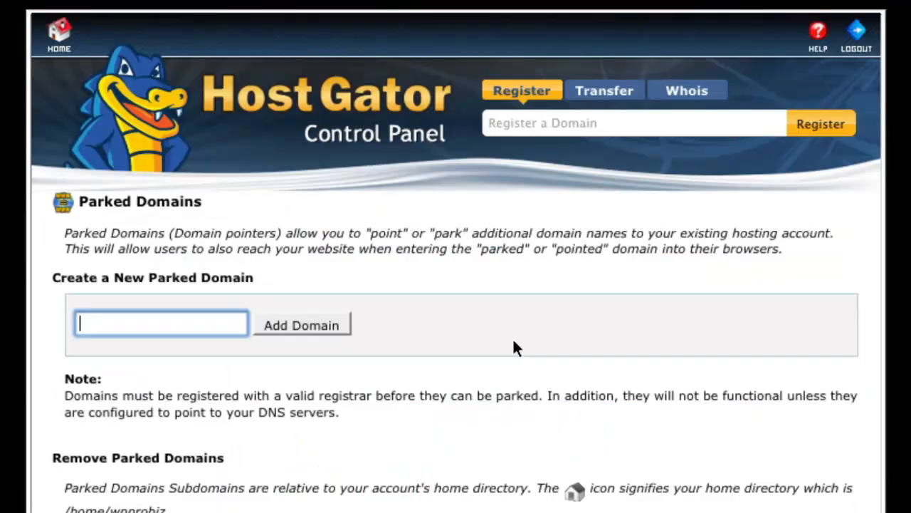
text(h)
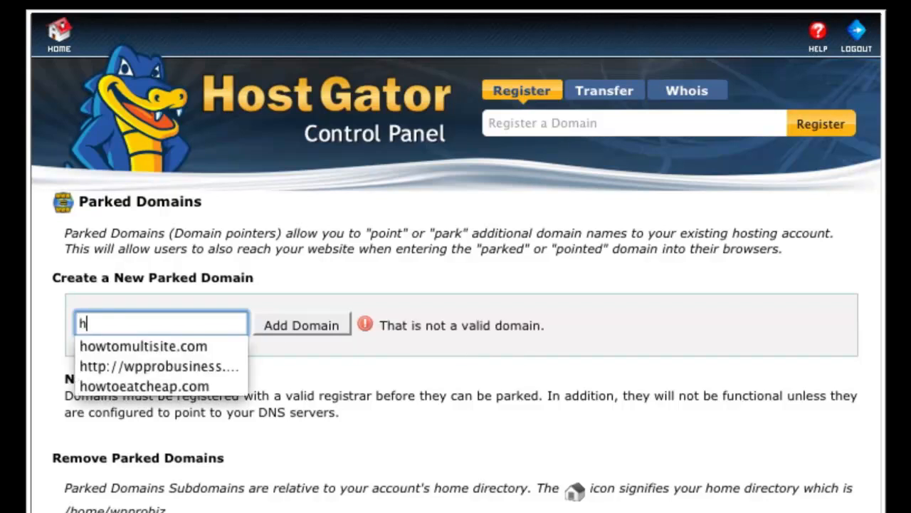
click(143, 346)
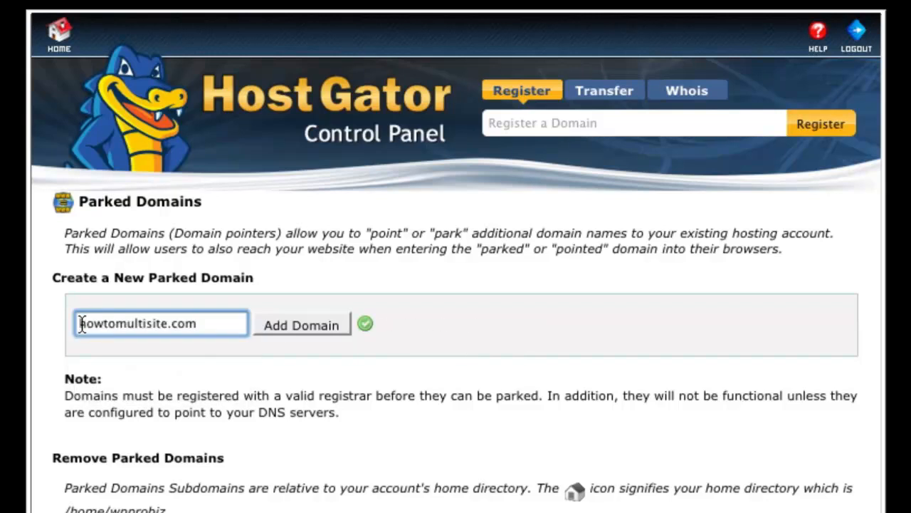
mouse_move(354, 339)
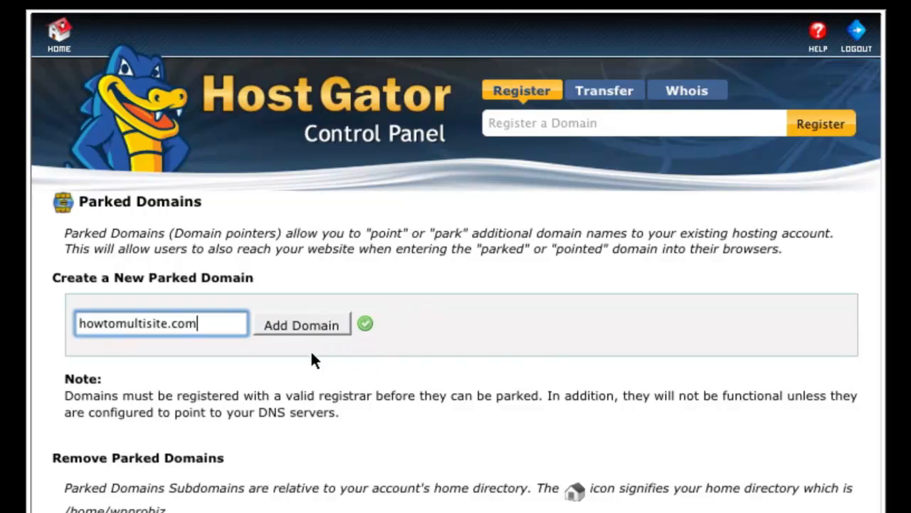
mouse_move(313, 330)
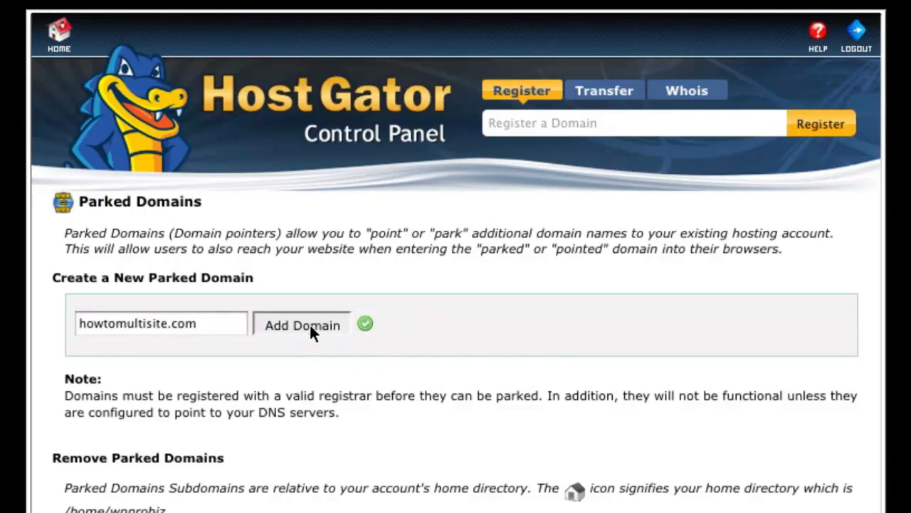
click(302, 325)
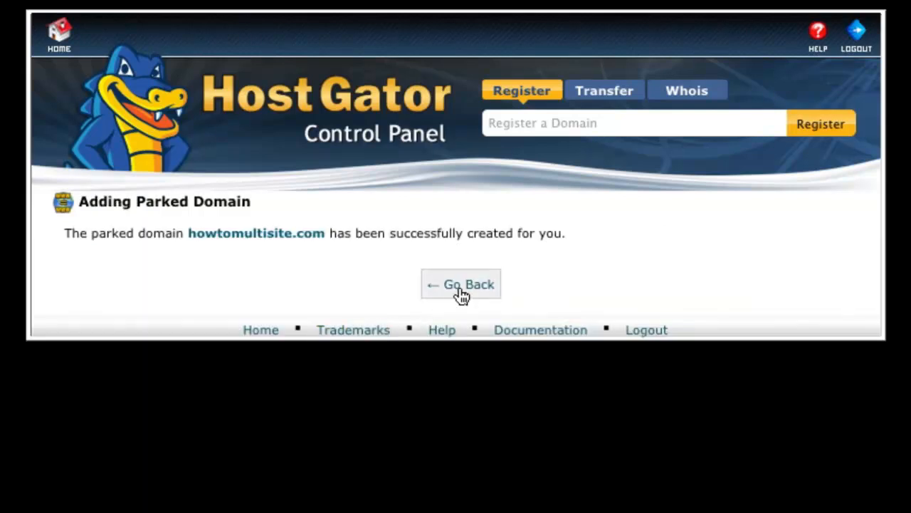
click(461, 285)
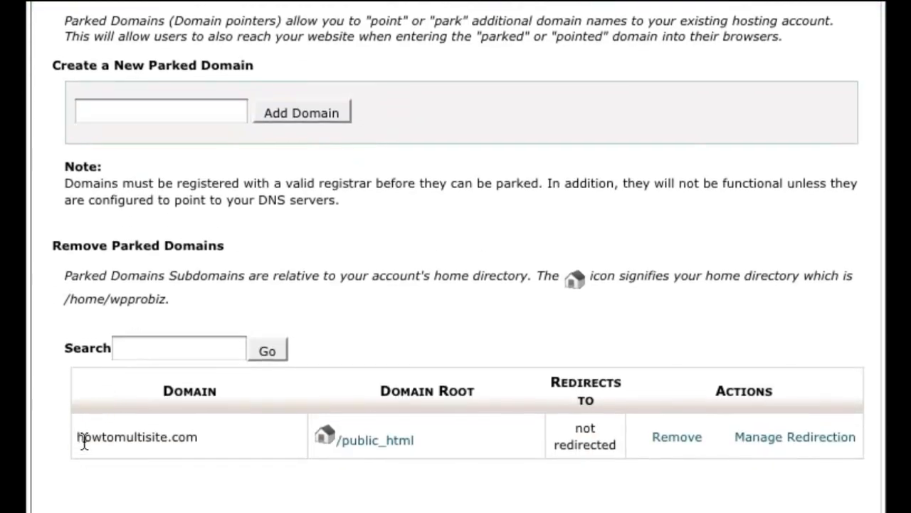
mouse_move(222, 437)
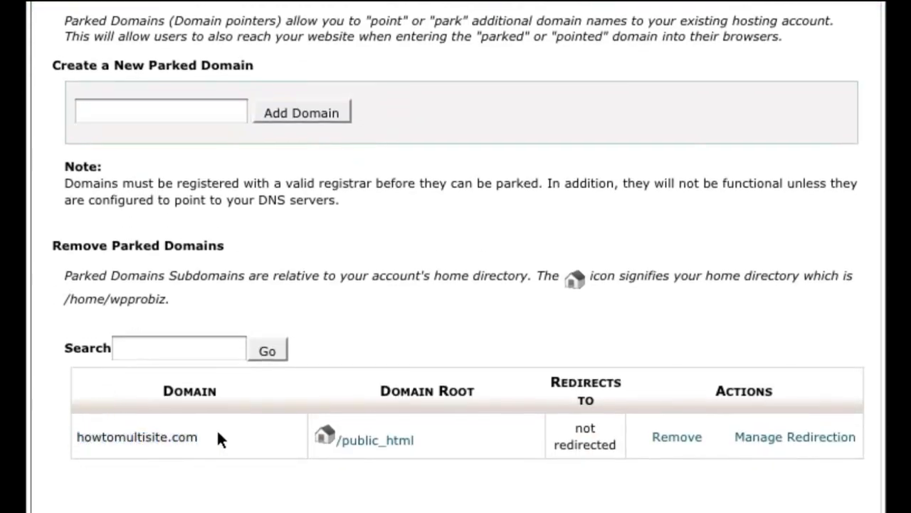
mouse_move(649, 397)
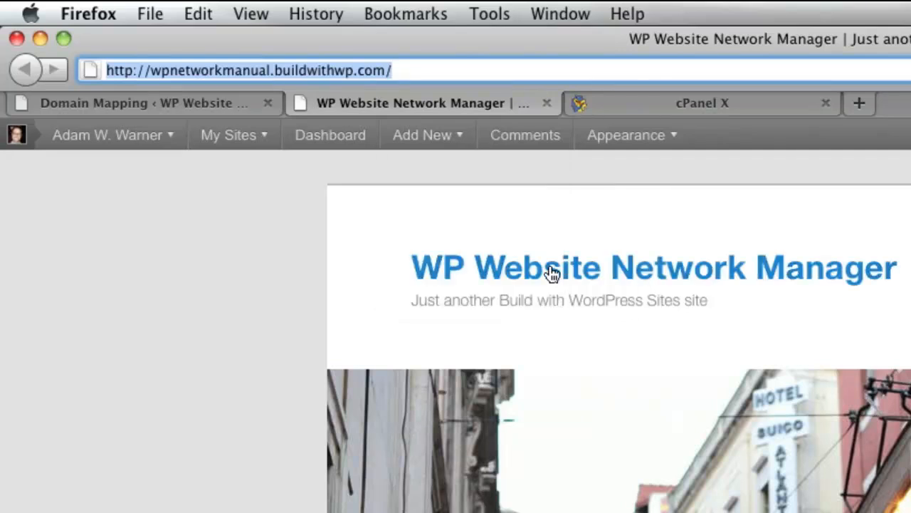
Visit howtomultisite.com in the browser and view the Hello world! post under that domain
click(228, 134)
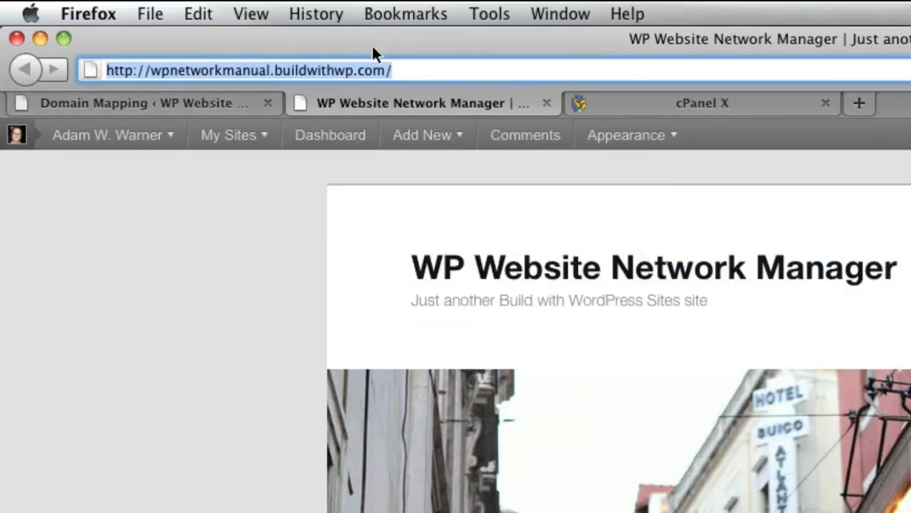
mouse_move(251, 70)
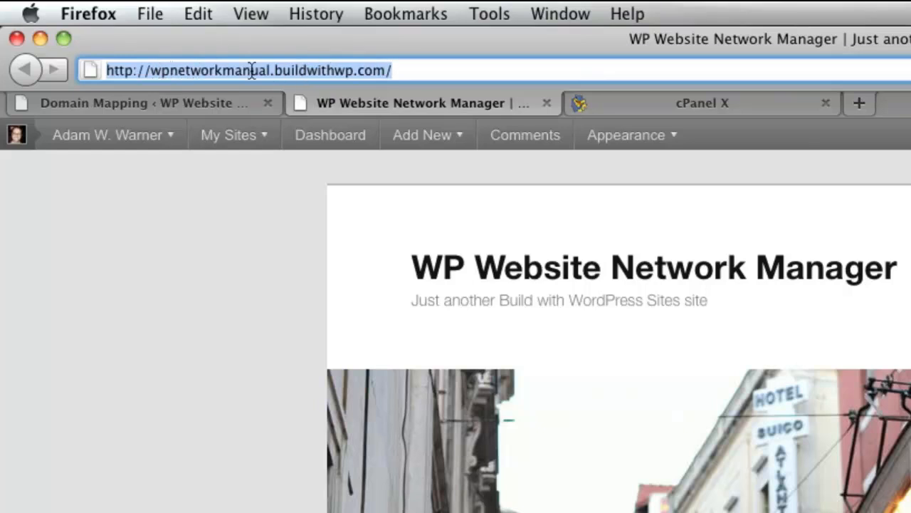
click(107, 133)
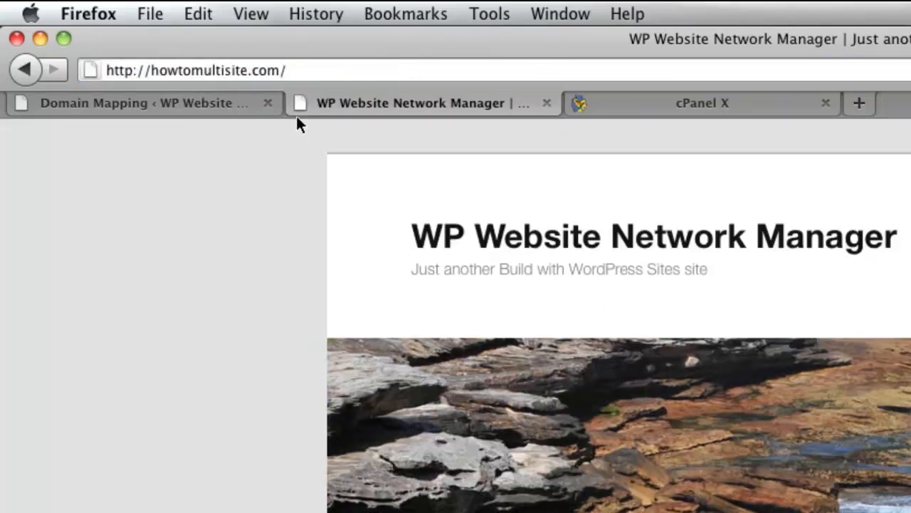
click(179, 70)
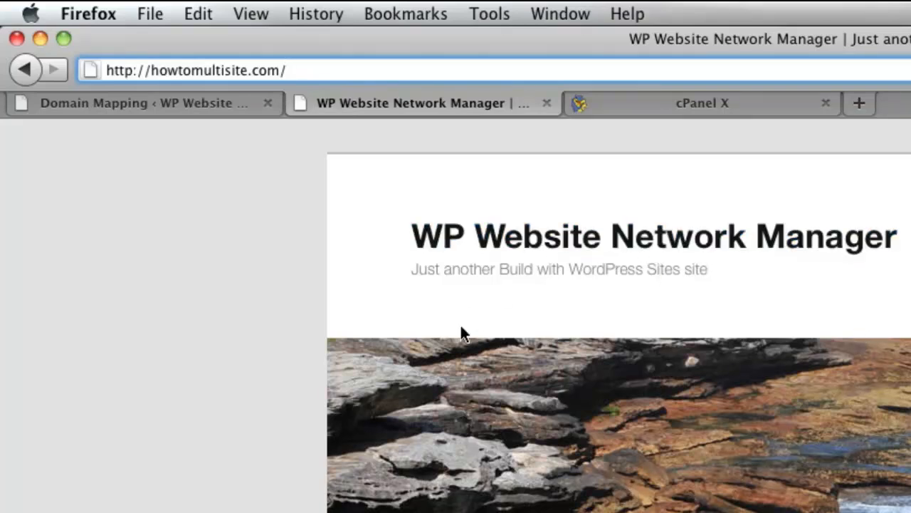
scroll(down, 3)
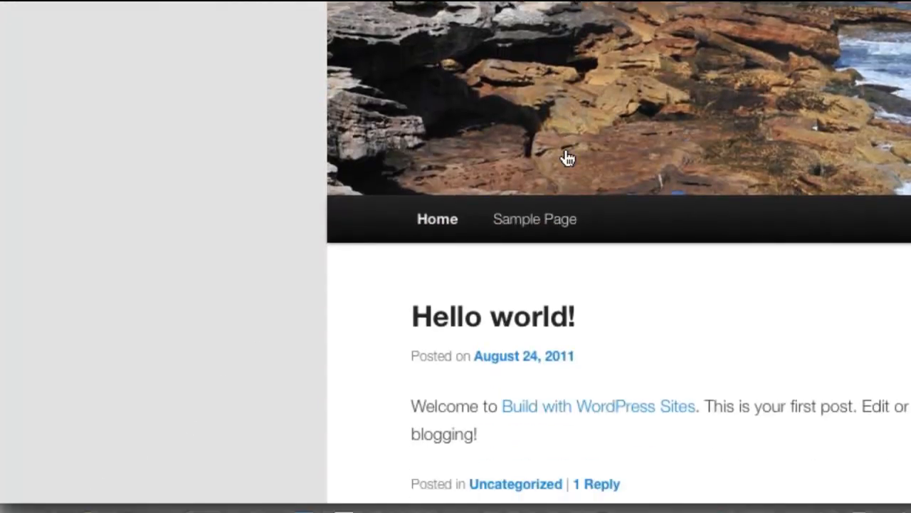
mouse_move(541, 219)
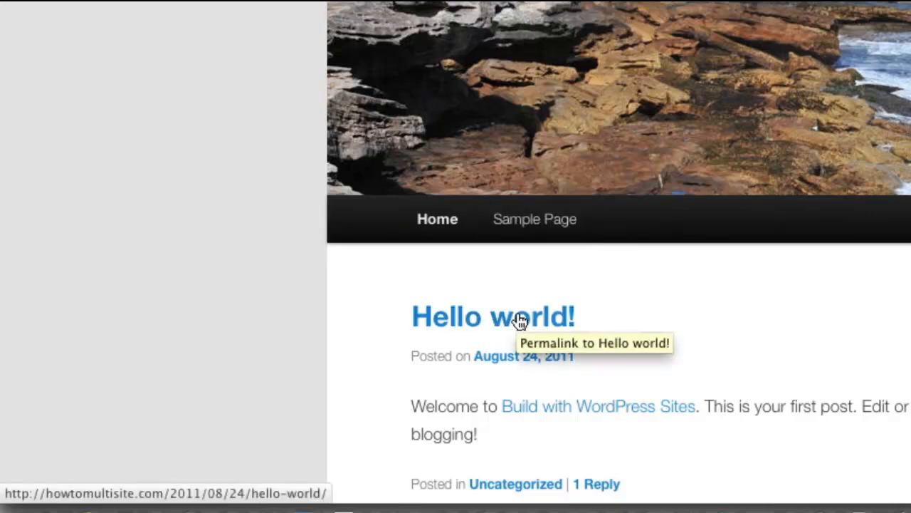
mouse_move(520, 325)
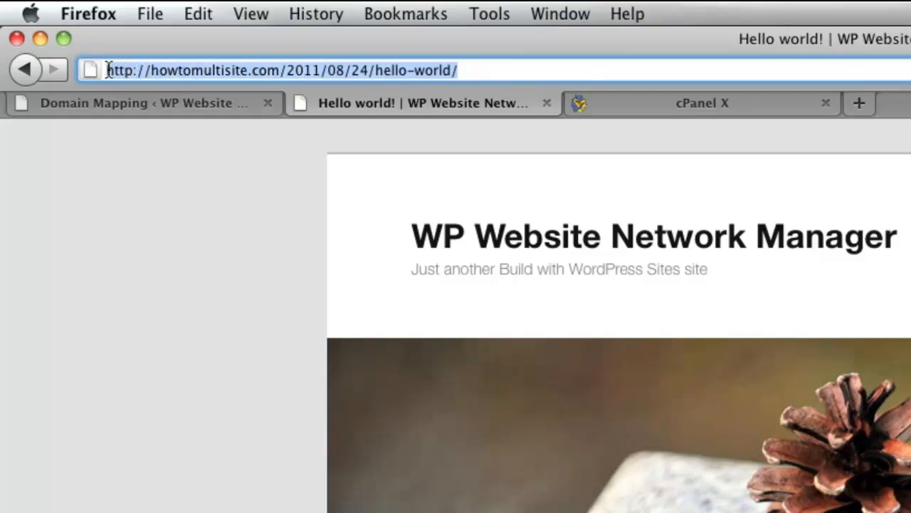
click(479, 70)
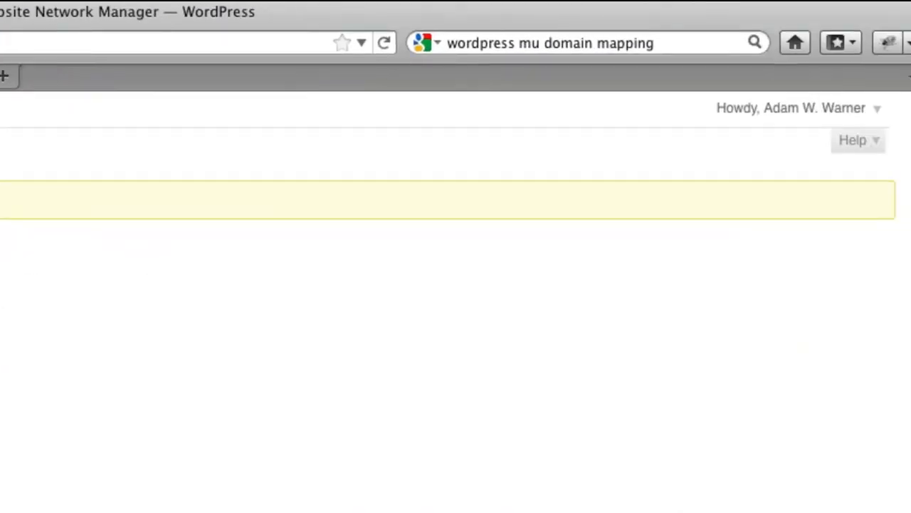
mouse_move(740, 117)
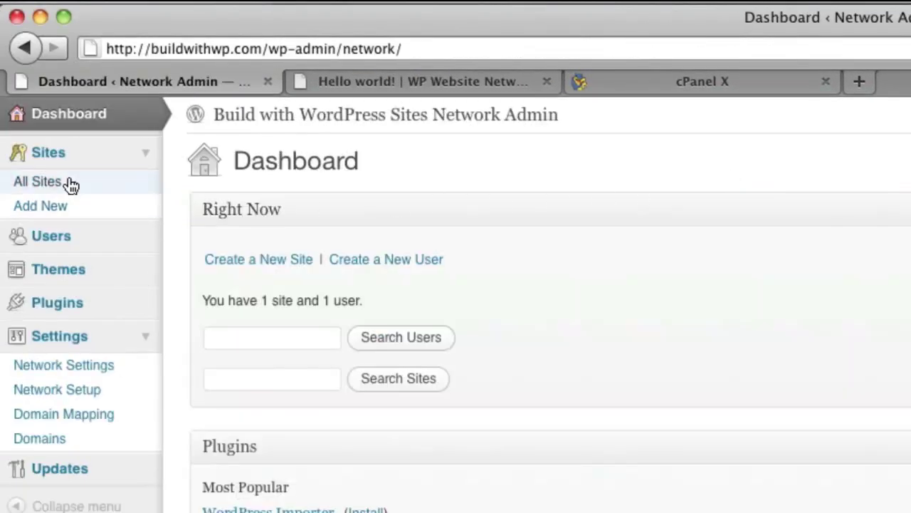
Return to the Network Admin Sites list showing buildwithwp.com and wpnetworkmanual
click(37, 181)
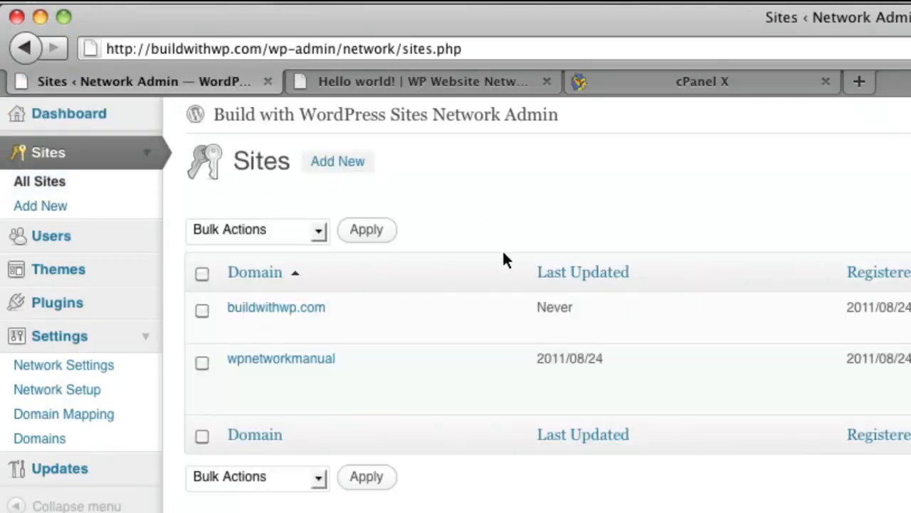
mouse_move(515, 368)
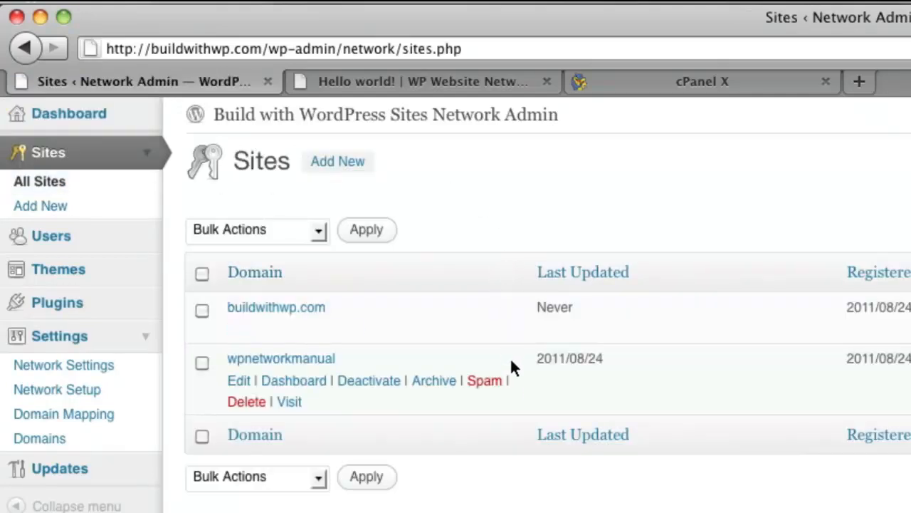
mouse_move(538, 511)
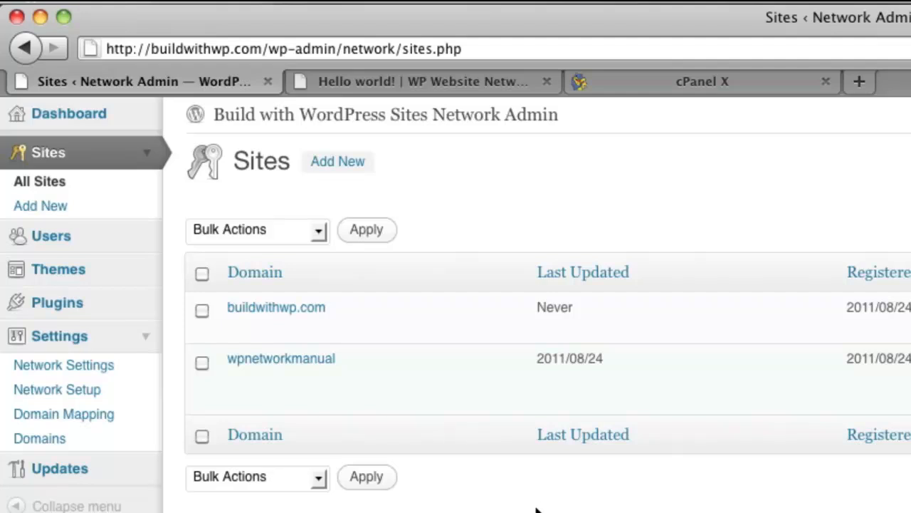